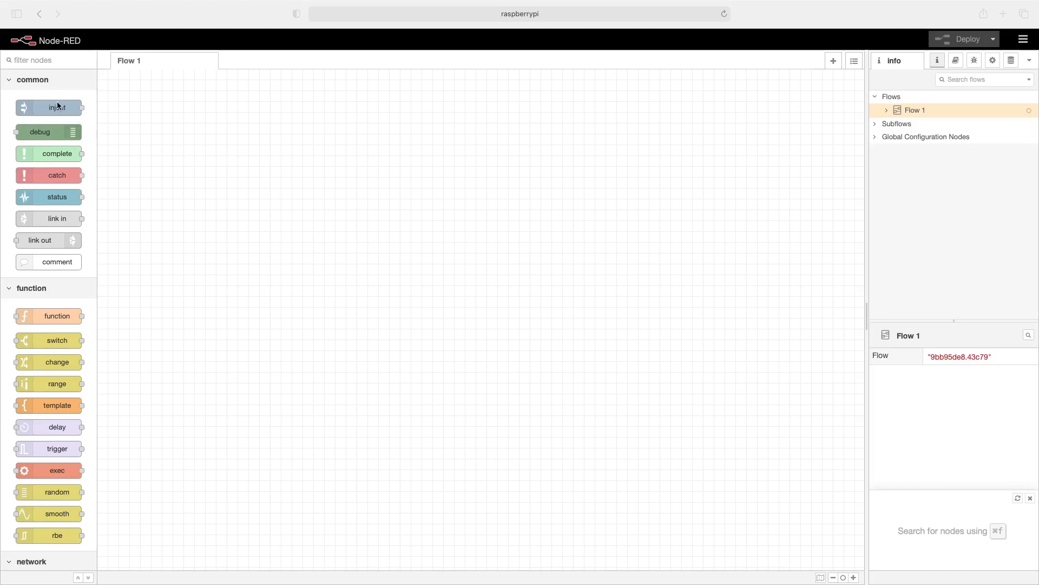
# - Place two timestamp inject nodes and an rpi-gpio out node on the Flow 1 canvas
pyautogui.moveTo(56, 108); pyautogui.dragTo(234, 216)
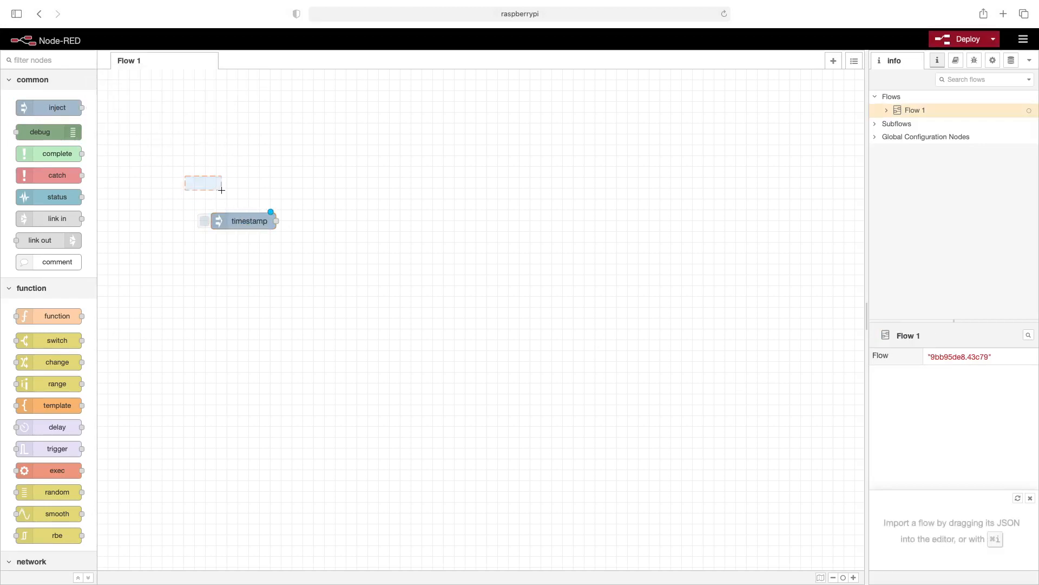
pyautogui.click(246, 221)
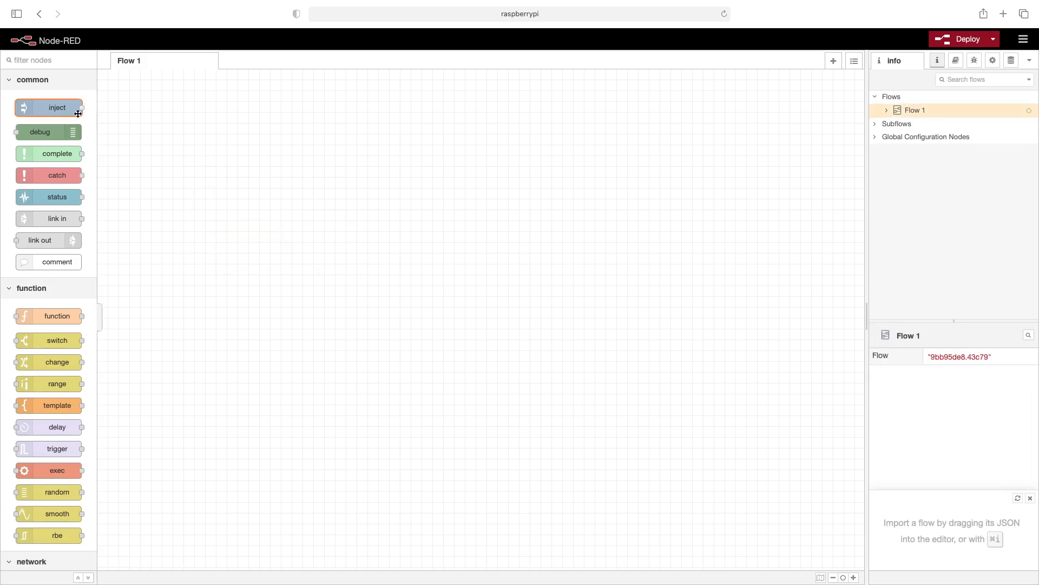
pyautogui.moveTo(159, 139)
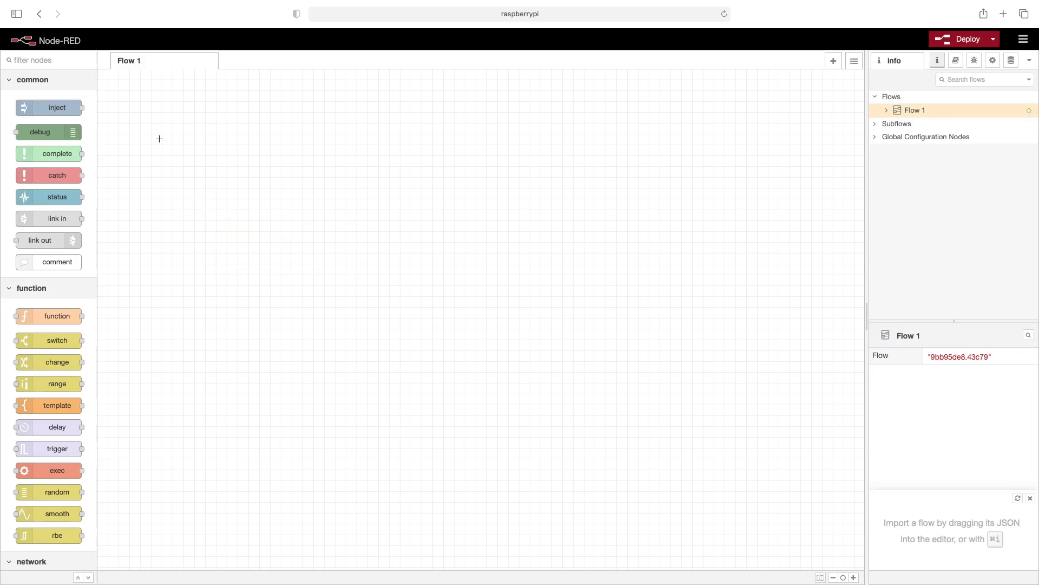
pyautogui.moveTo(48, 107); pyautogui.dragTo(212, 165)
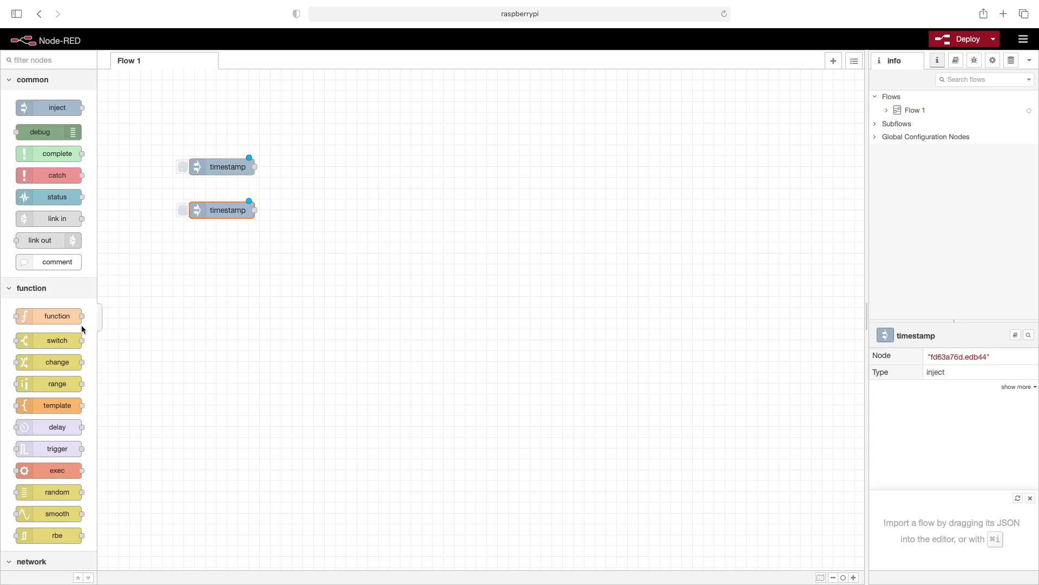
pyautogui.scroll(-3)
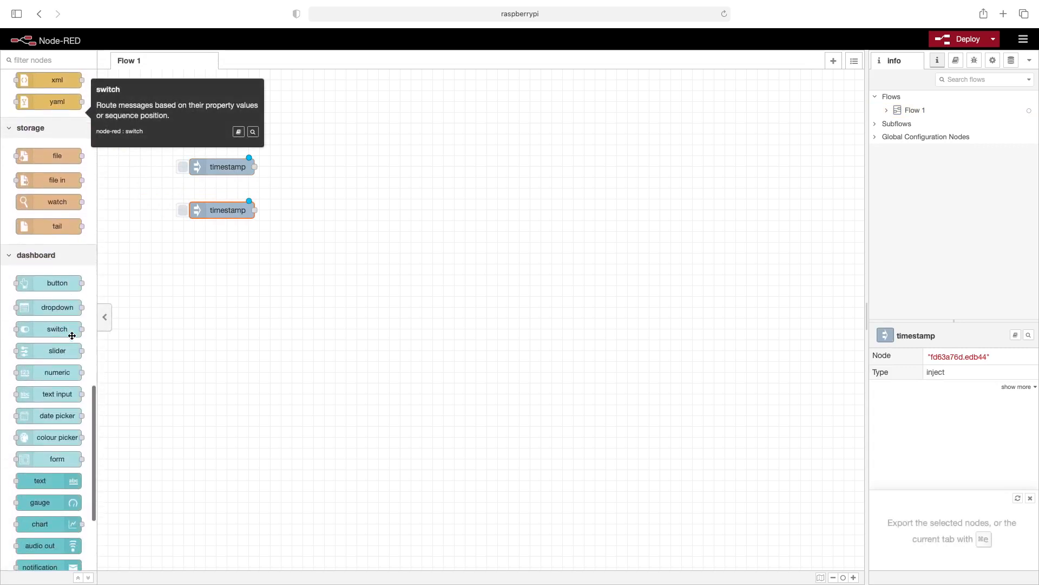
pyautogui.scroll(-3)
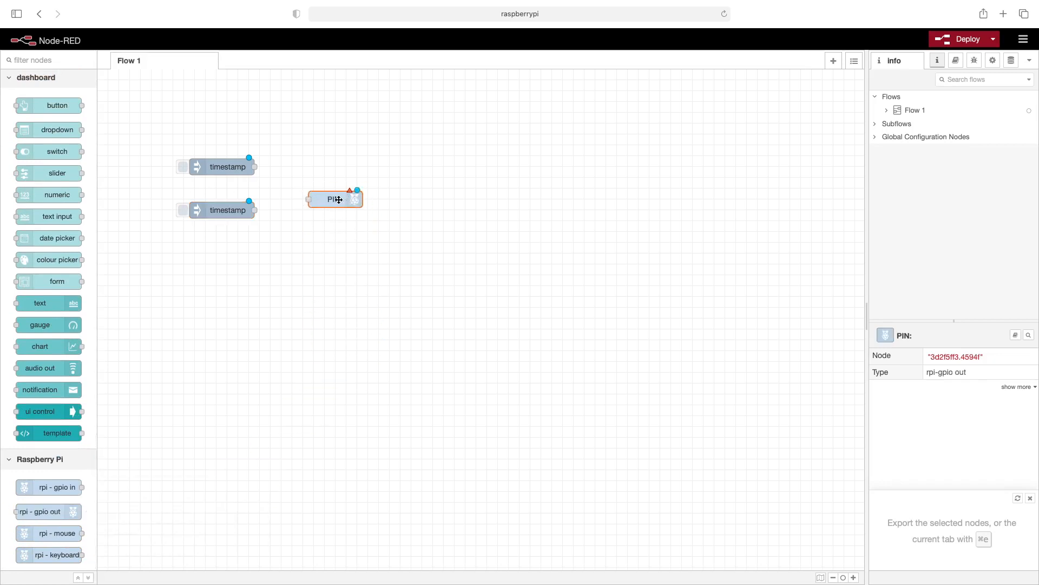
pyautogui.moveTo(334, 198); pyautogui.dragTo(330, 189)
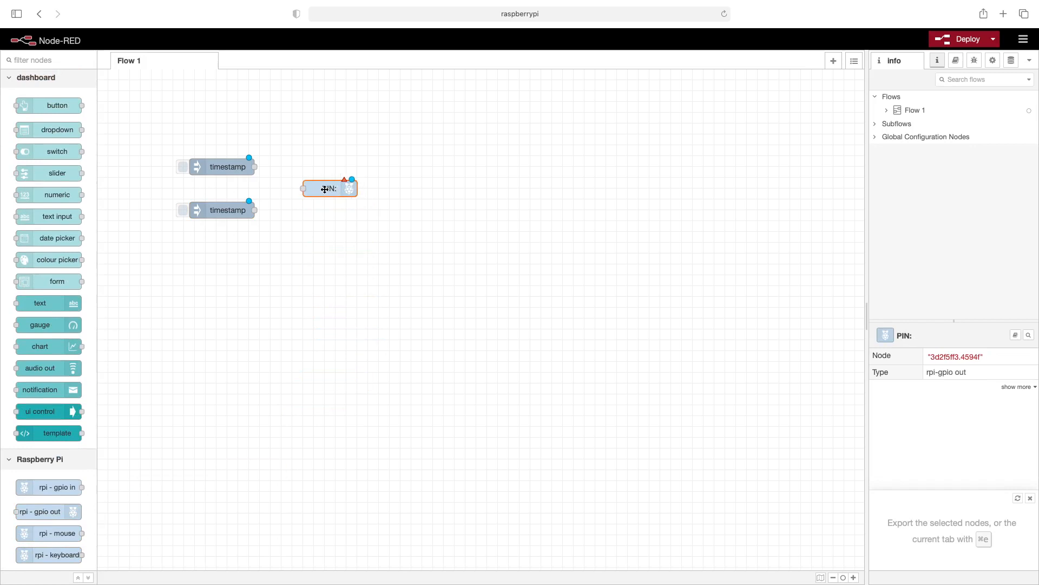
# - Set the GPIO output node to pin 40 (GPIO21) and wire the inject nodes into it
pyautogui.doubleClick(330, 189)
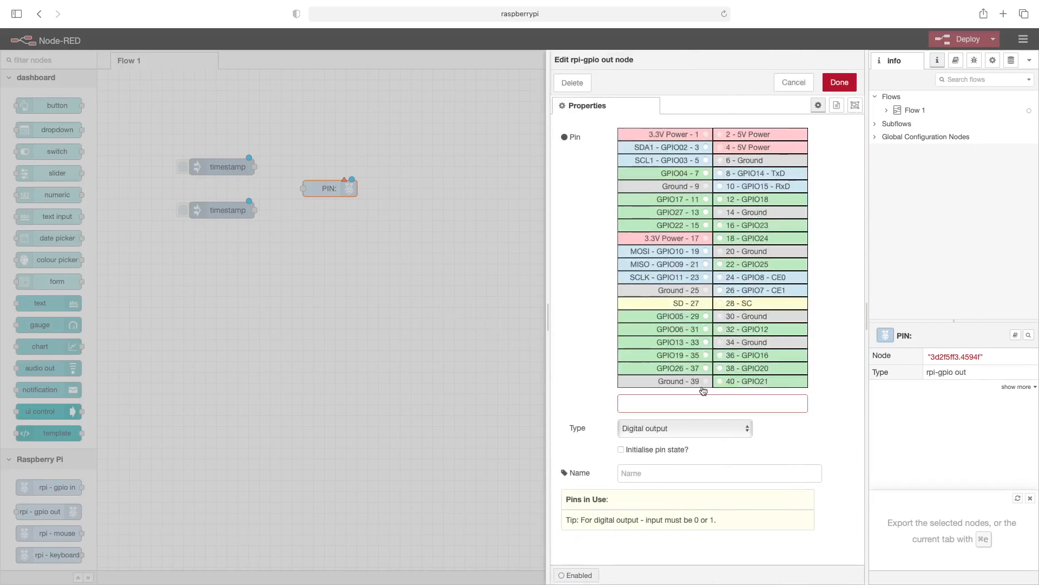
pyautogui.click(721, 380)
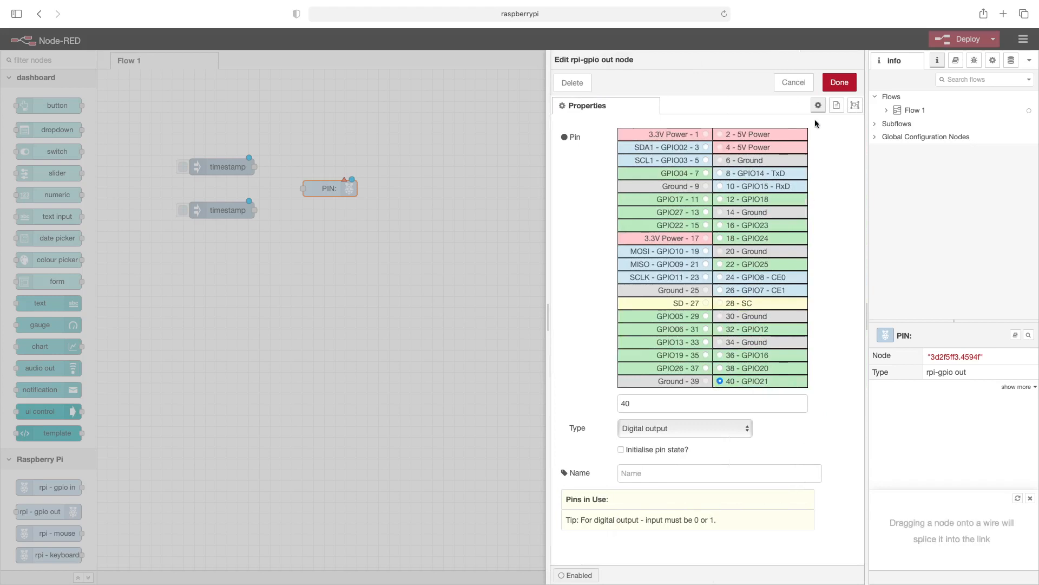
pyautogui.click(839, 83)
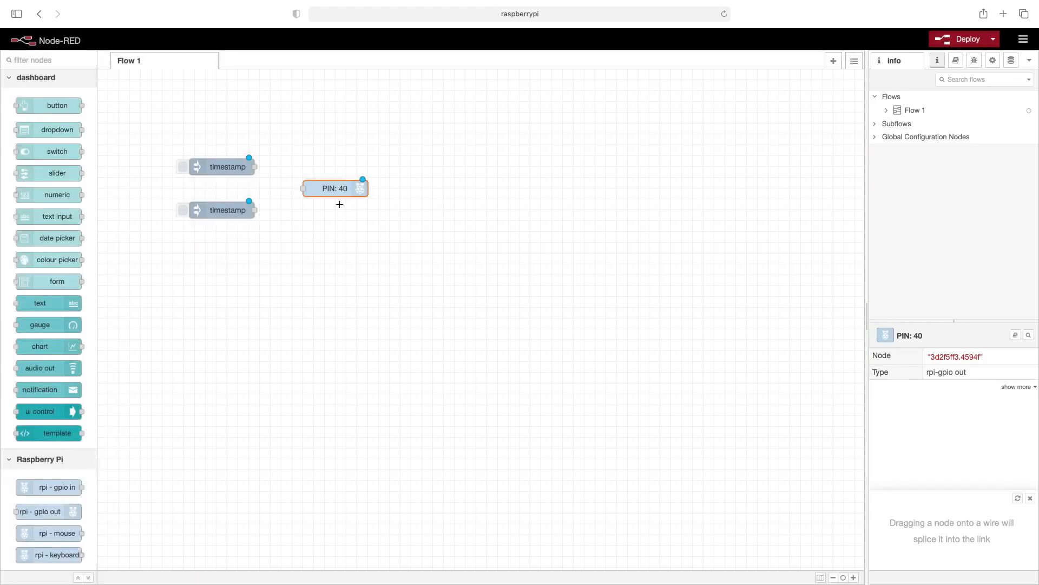
pyautogui.moveTo(249, 167); pyautogui.dragTo(304, 188)
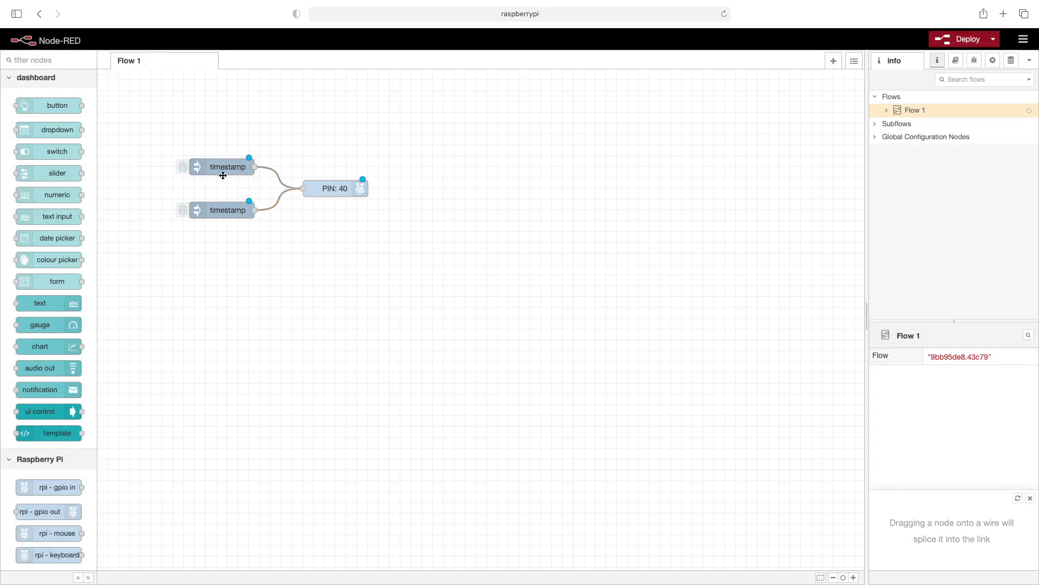
# - Change both inject payloads to boolean: true for the upper node, false for the lower
pyautogui.doubleClick(222, 166)
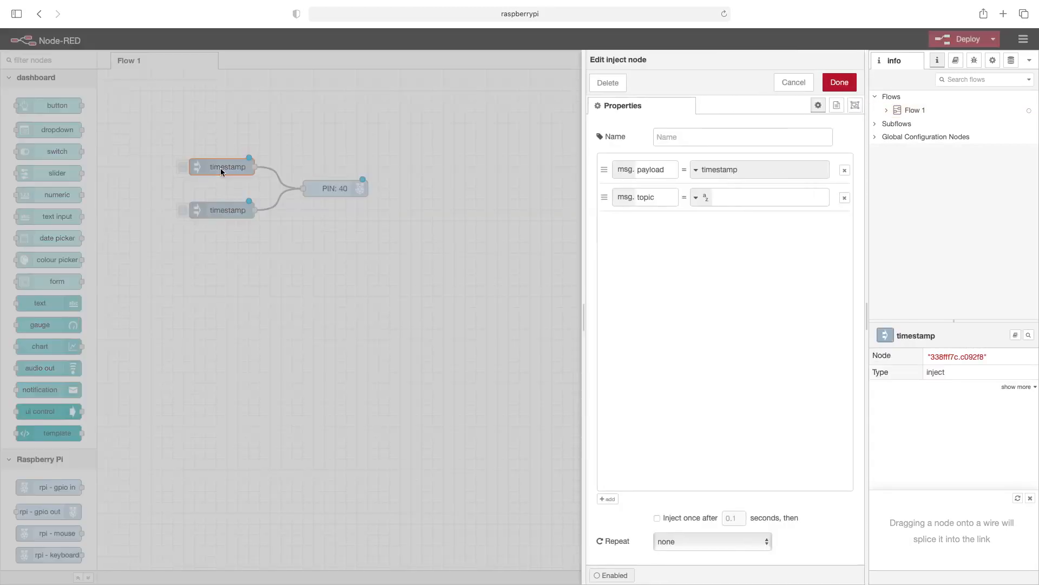
pyautogui.click(845, 197)
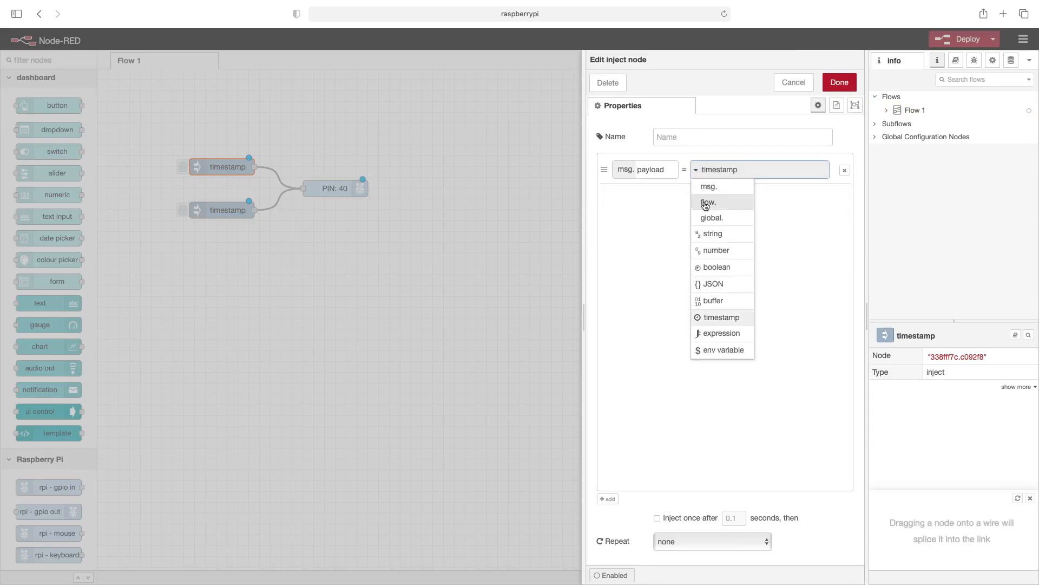
pyautogui.click(715, 266)
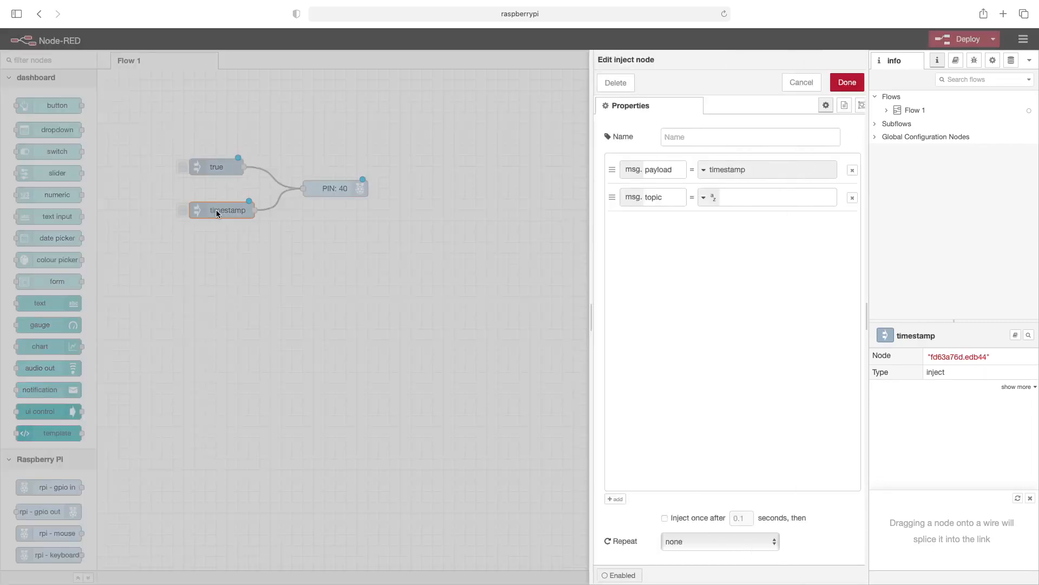
pyautogui.click(853, 197)
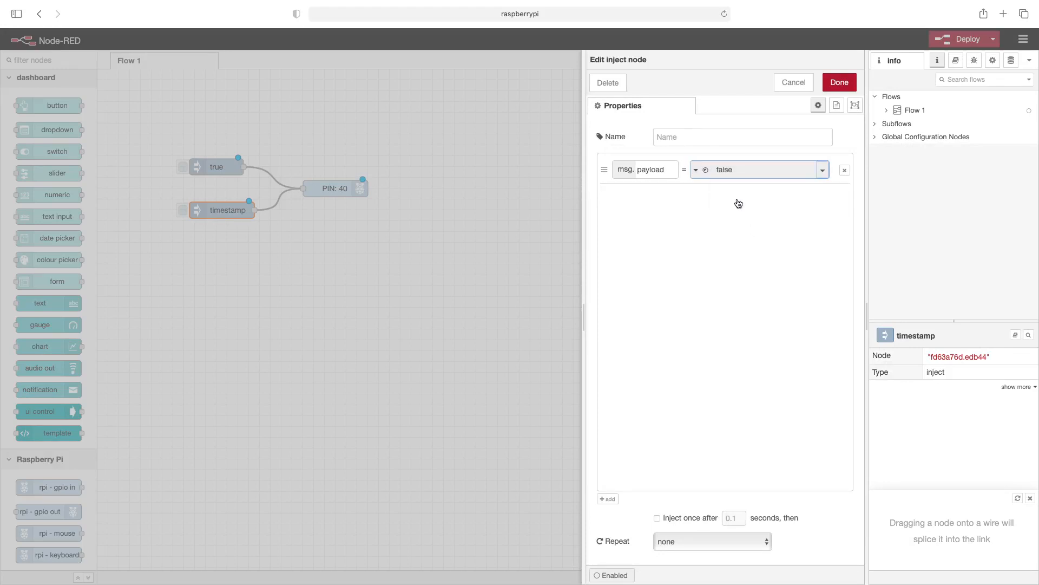
pyautogui.click(839, 82)
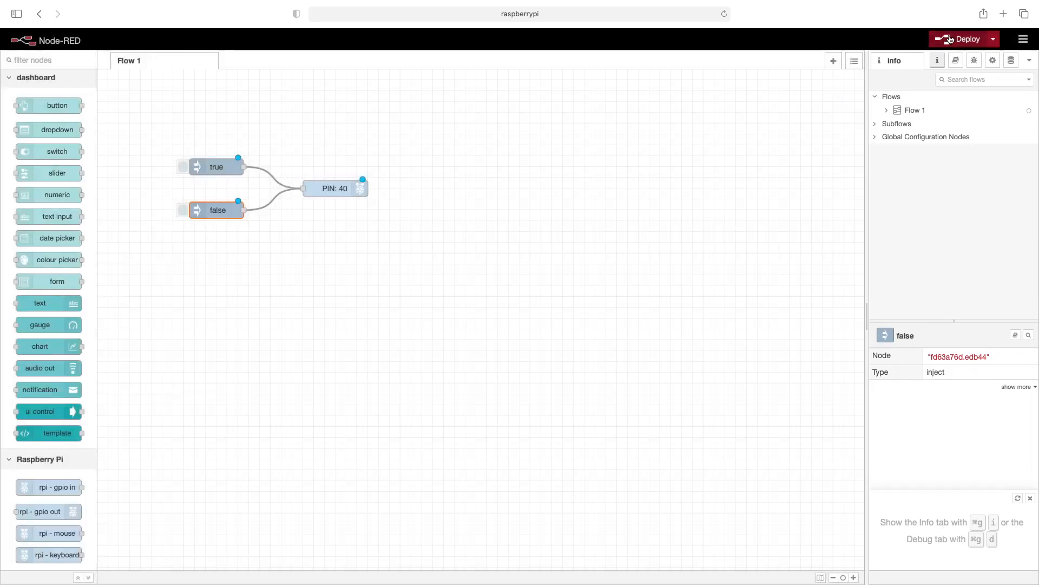
# - Deploy the flow, then trigger the false inject twice and the true inject once on pin 40
pyautogui.click(962, 38)
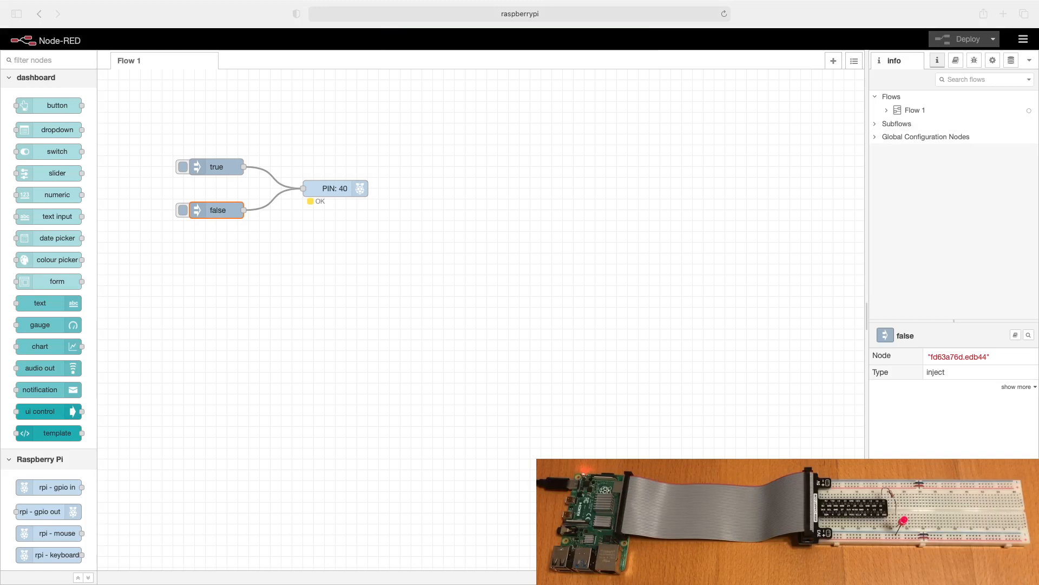
pyautogui.moveTo(405, 311)
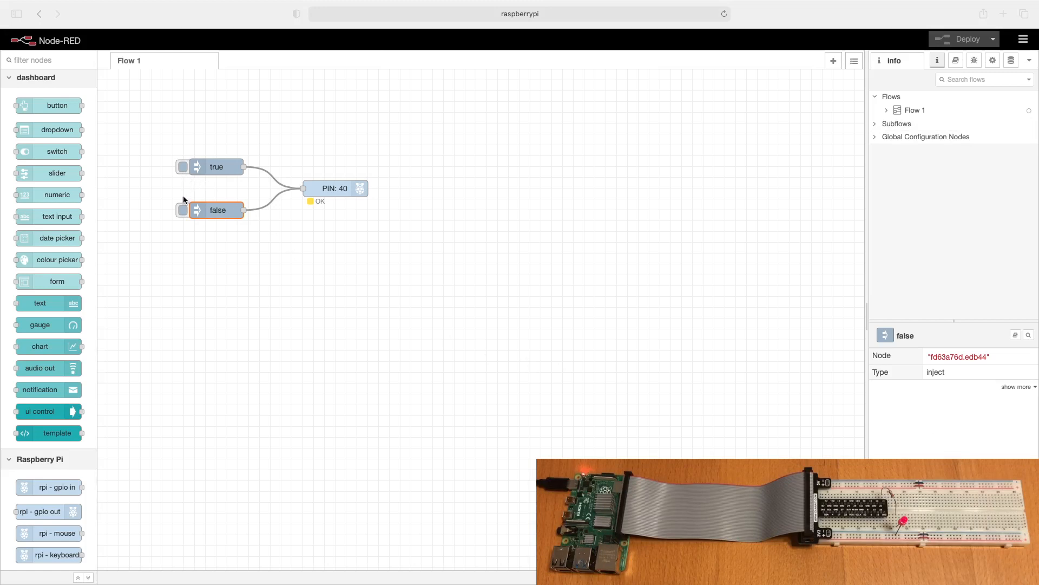
pyautogui.click(183, 210)
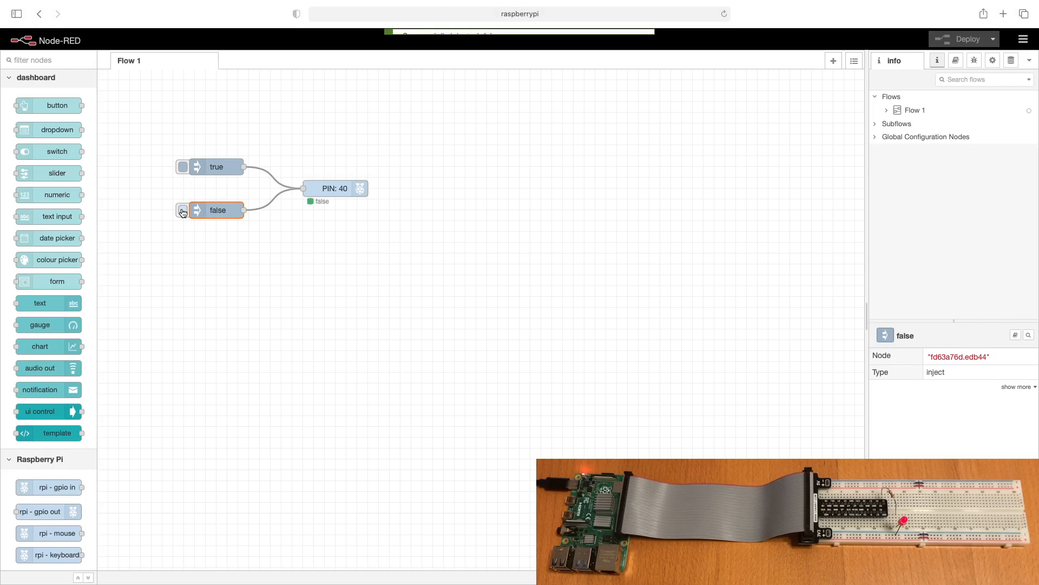
pyautogui.click(183, 210)
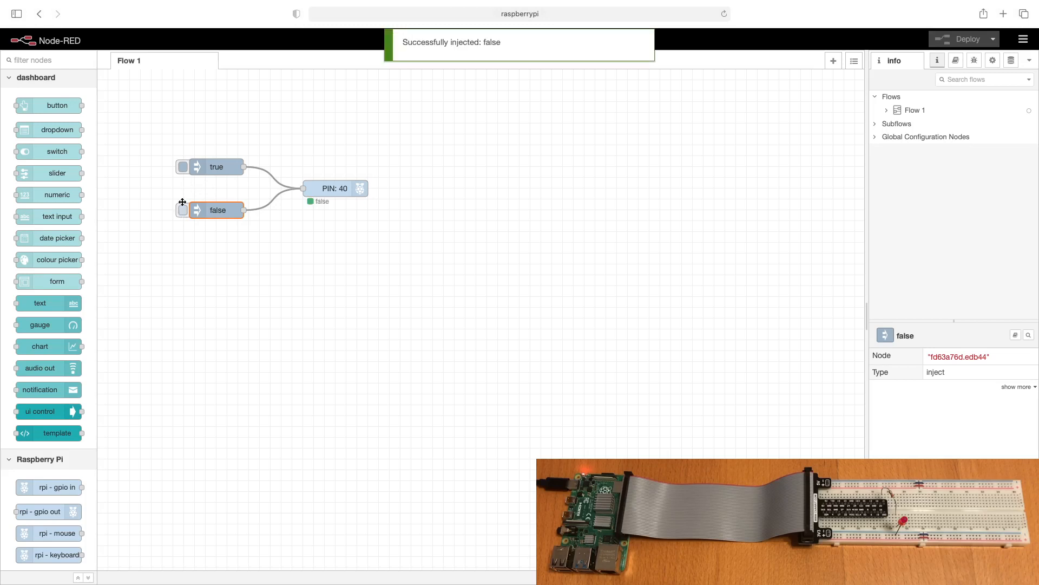
pyautogui.click(183, 166)
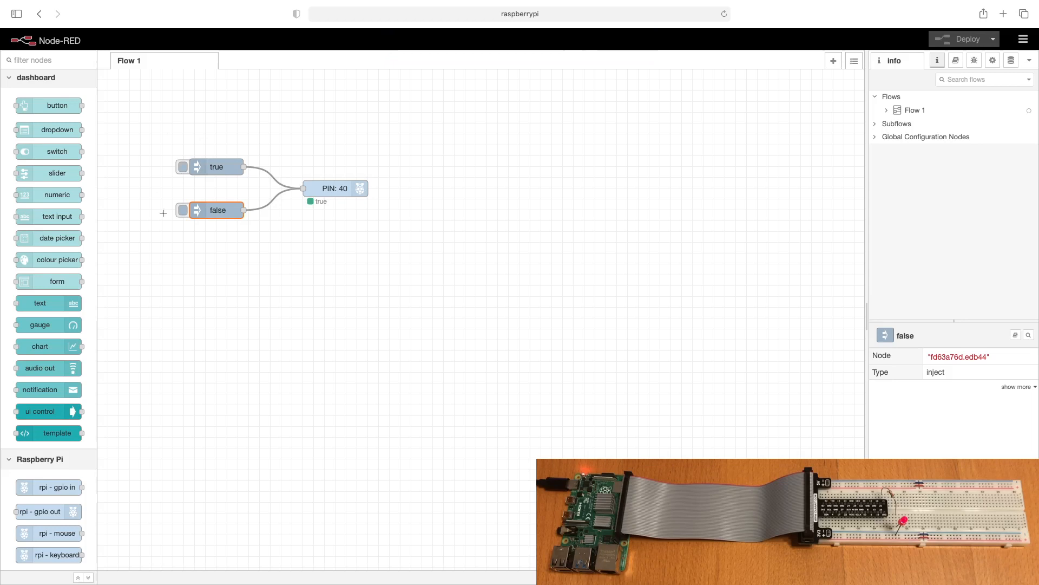
pyautogui.moveTo(267, 275)
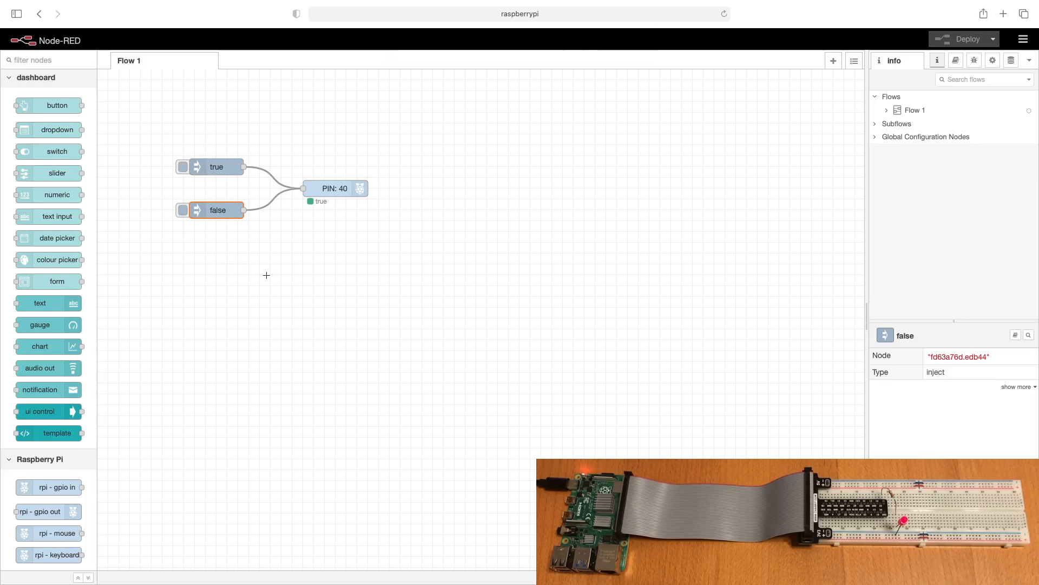
pyautogui.moveTo(240, 261)
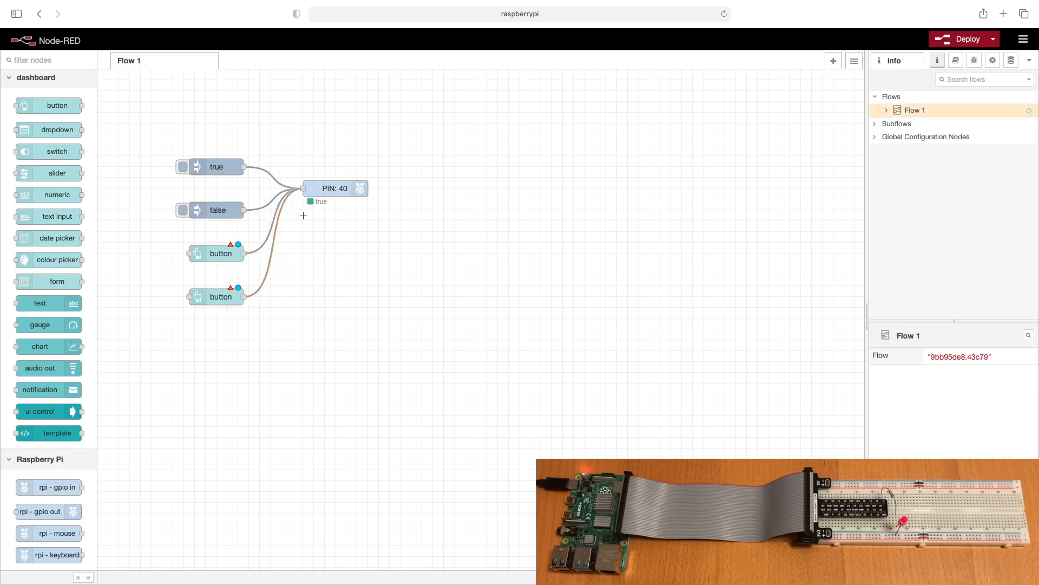
# - Make the first dashboard button send boolean true and label it ON
pyautogui.doubleClick(220, 253)
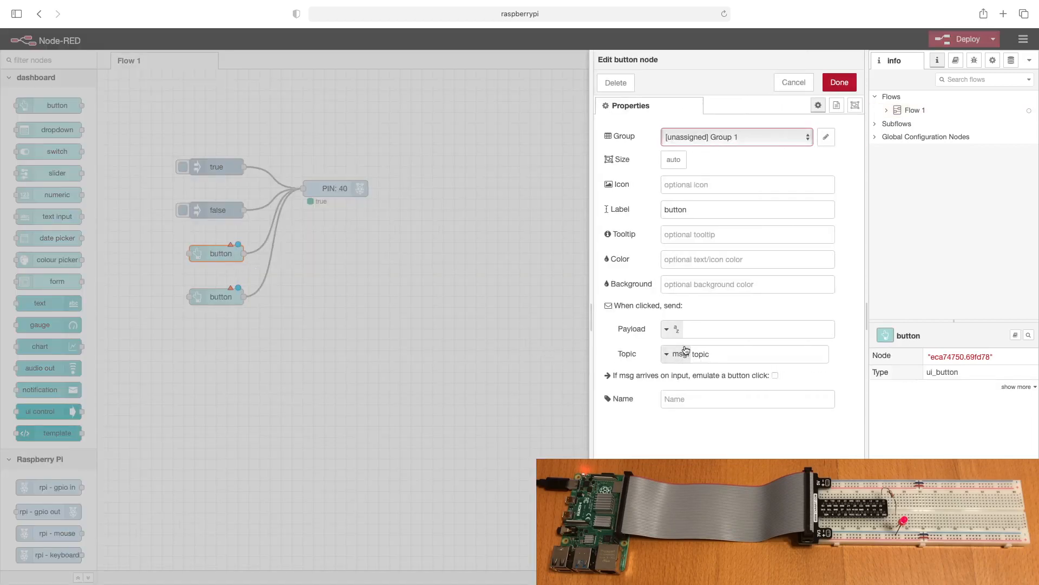
pyautogui.click(667, 329)
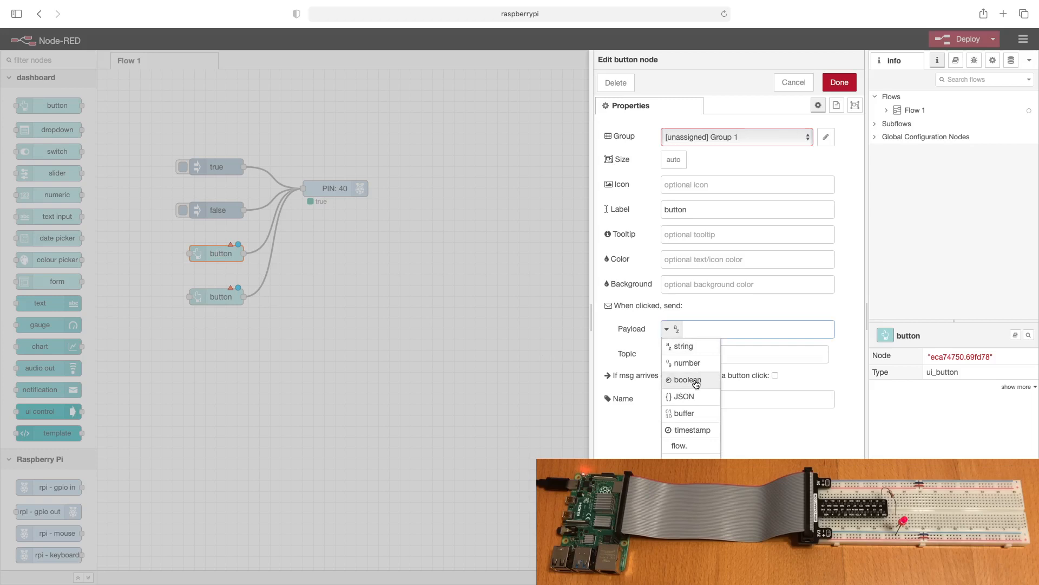
pyautogui.click(686, 379)
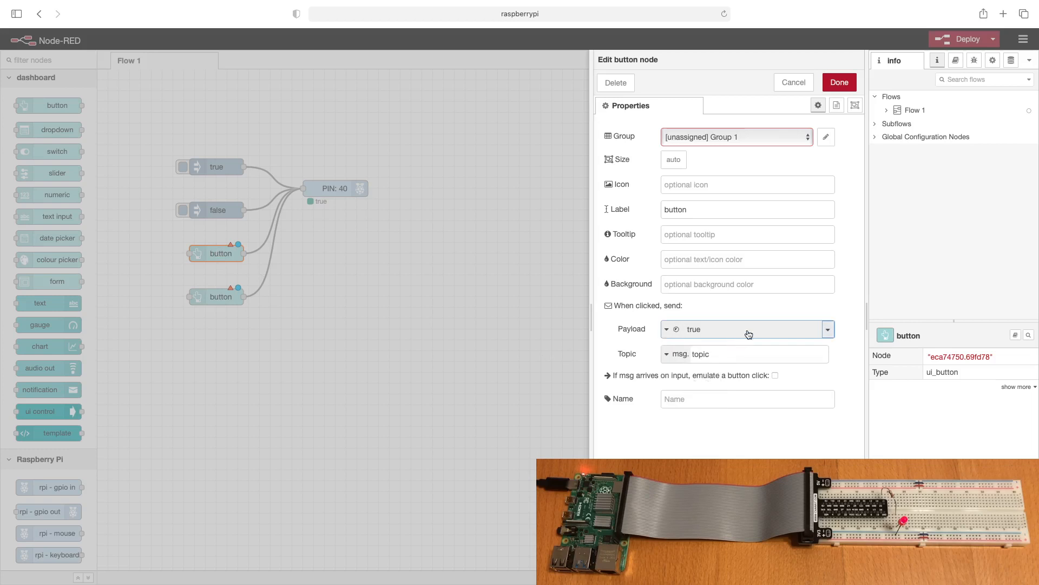
pyautogui.tripleClick(747, 209)
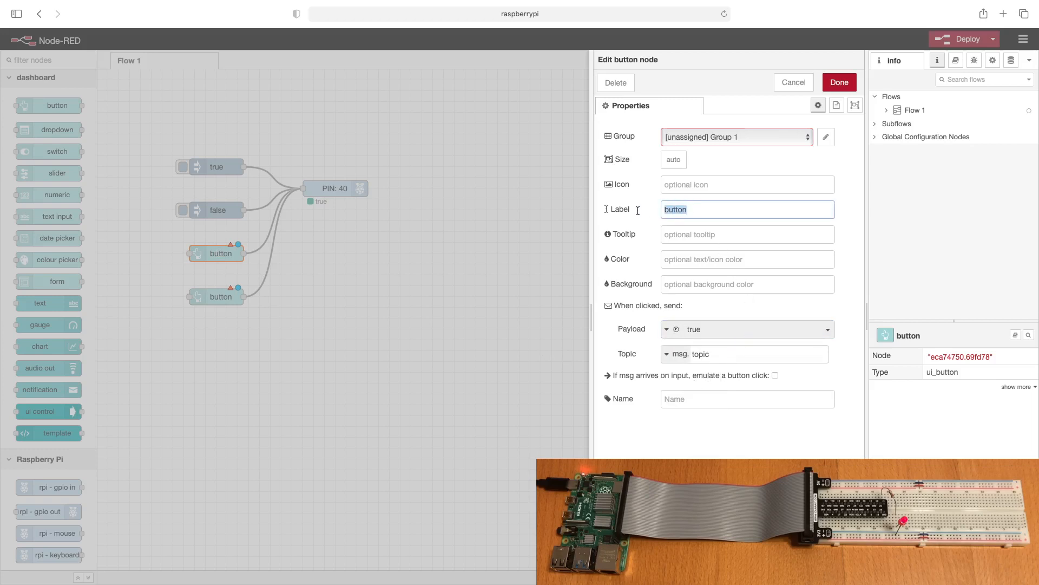
pyautogui.write('ON')
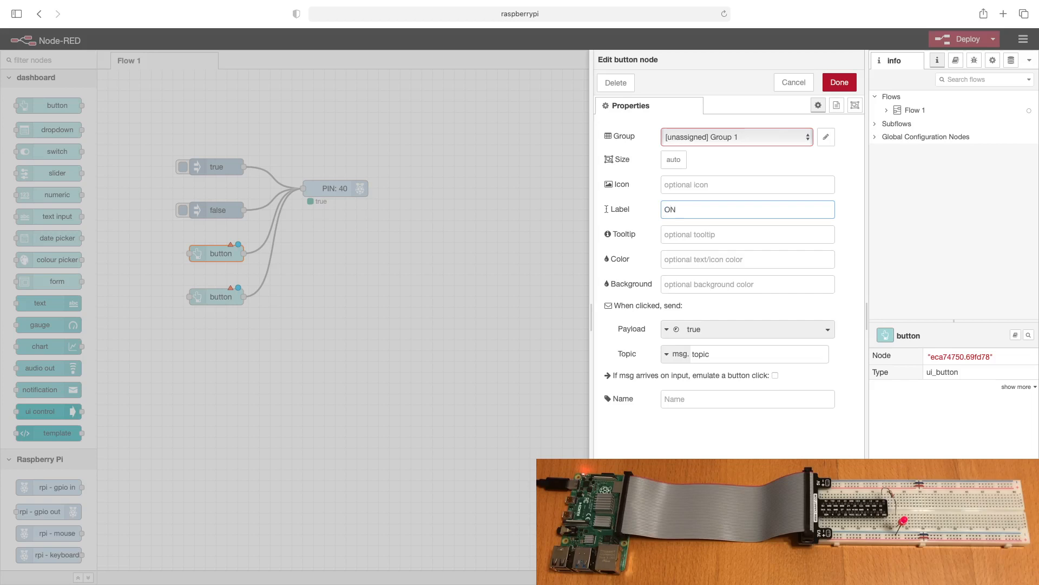
pyautogui.click(839, 82)
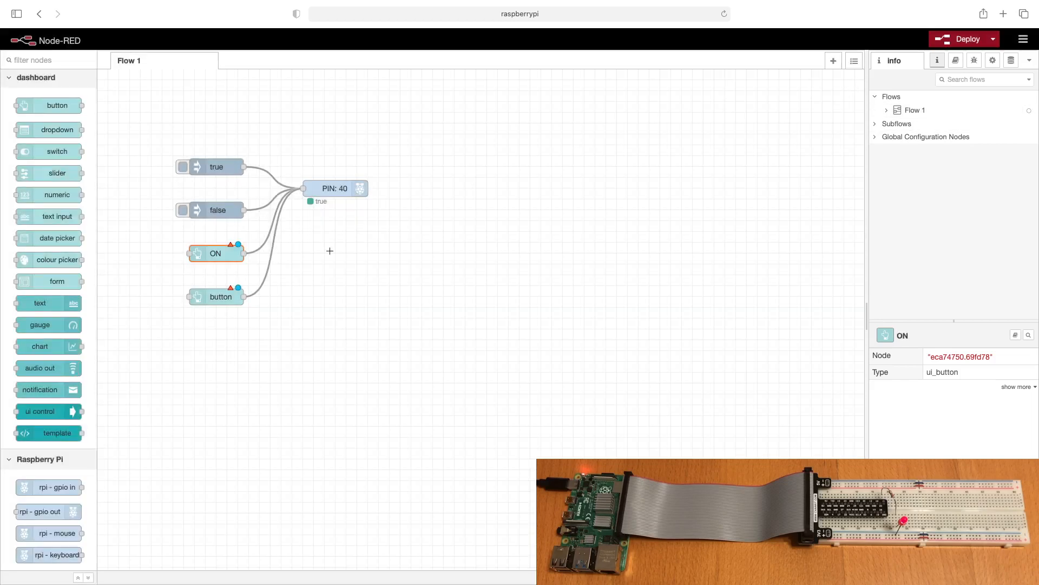
# - Make the second dashboard button send boolean false and label it OFF
pyautogui.doubleClick(219, 296)
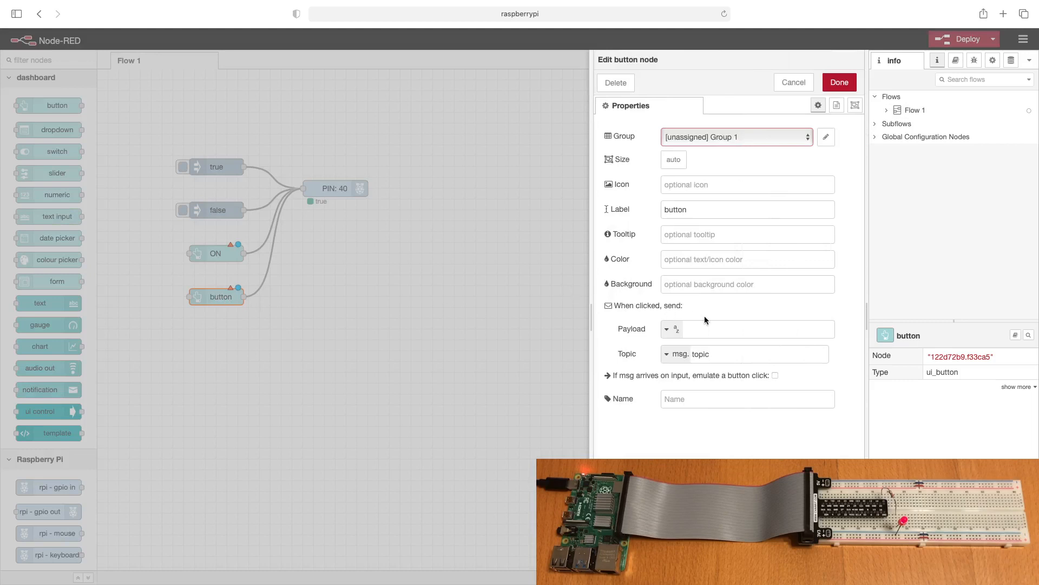
pyautogui.click(671, 329)
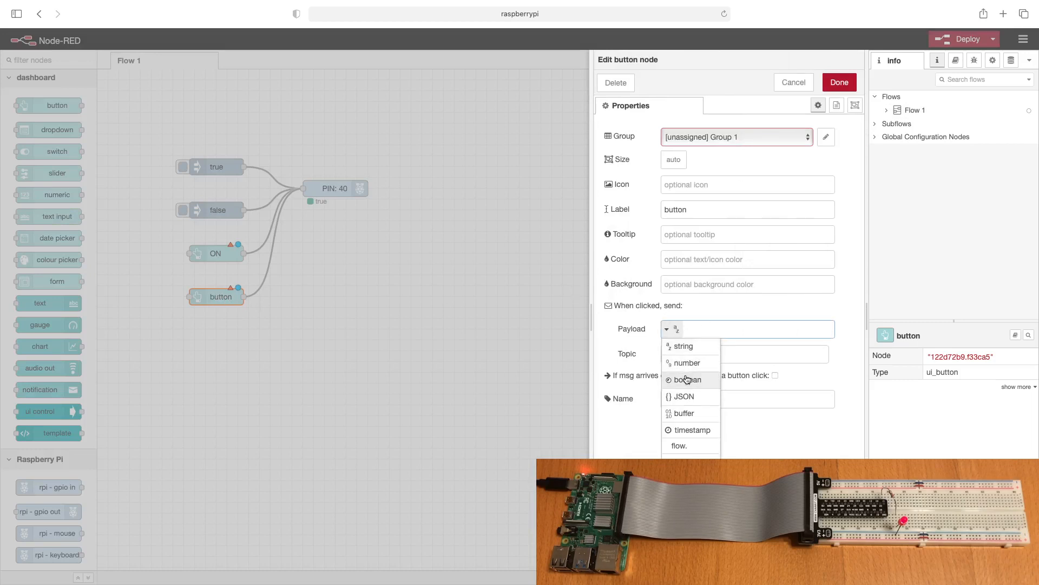
pyautogui.click(689, 379)
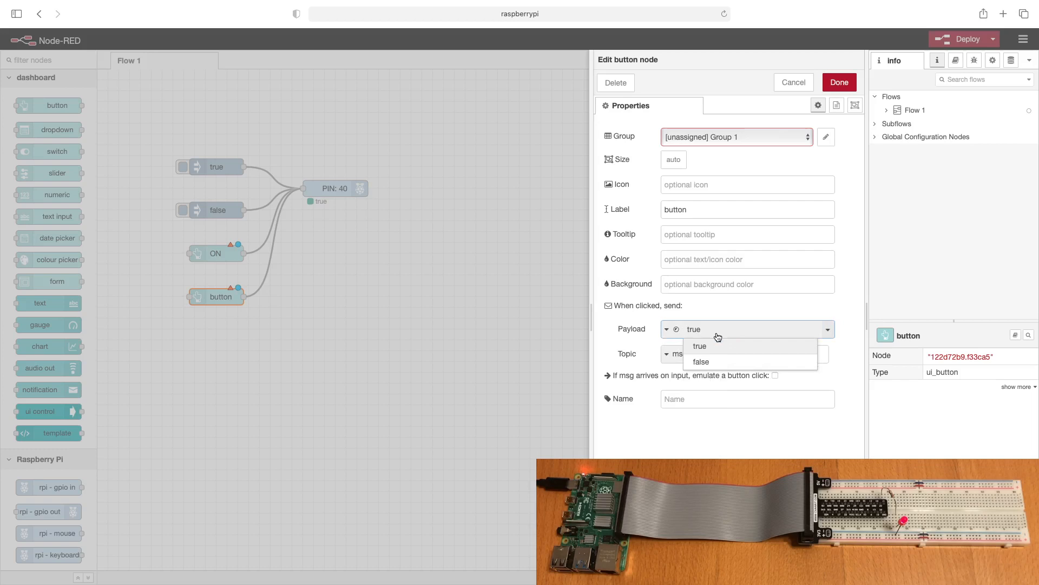
pyautogui.click(700, 361)
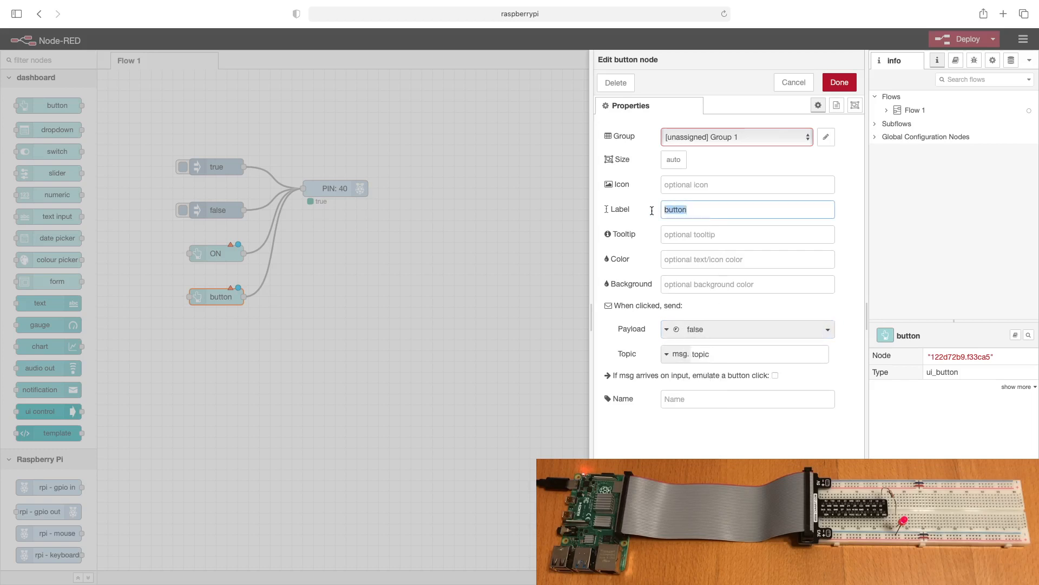
pyautogui.write('OFF')
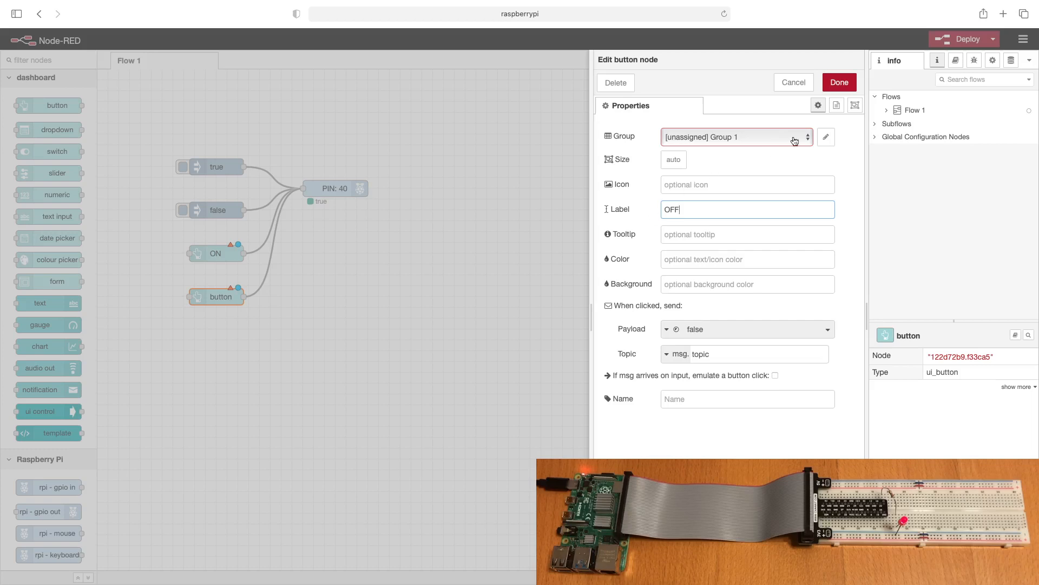
pyautogui.click(839, 82)
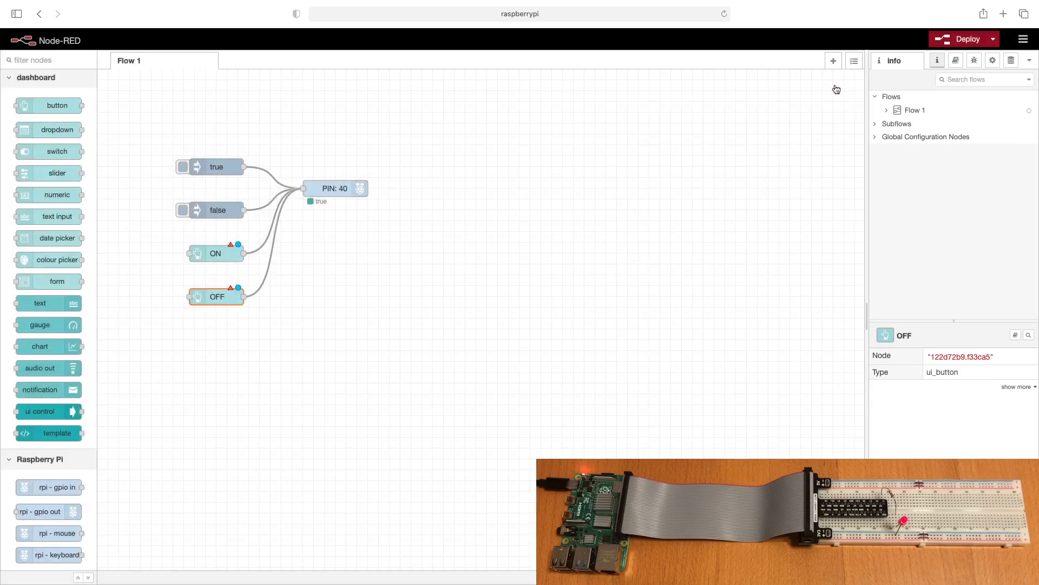
pyautogui.moveTo(967, 110)
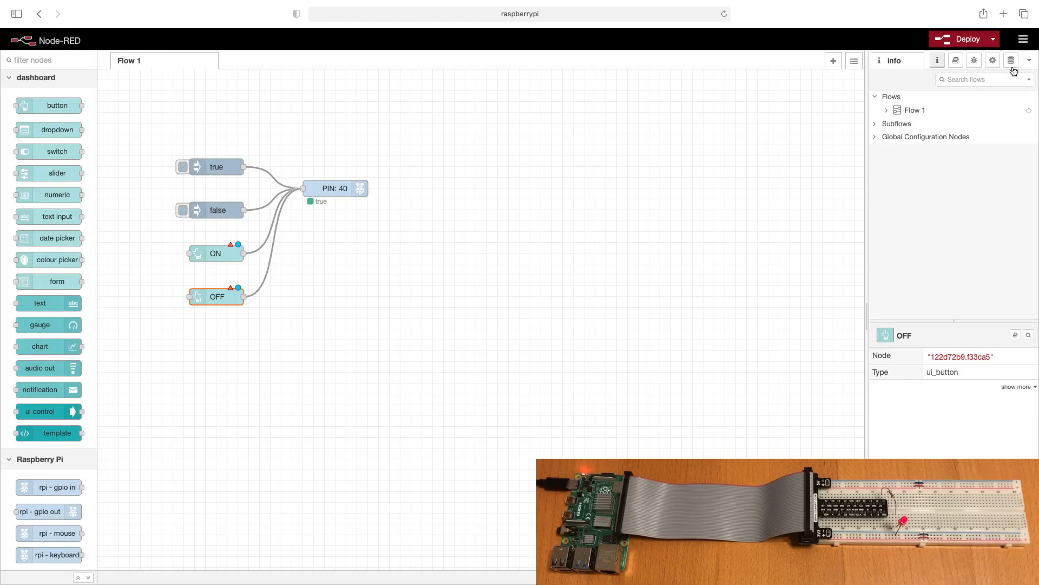
# - In the Dashboard sidebar panel, add Tab 1 with a new Group 1
pyautogui.click(1028, 60)
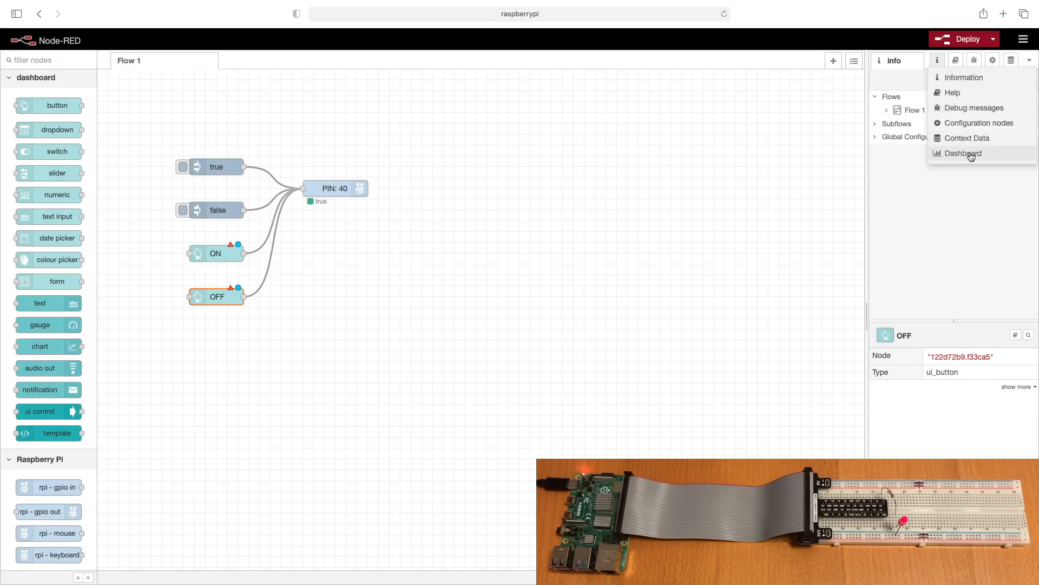
pyautogui.click(963, 154)
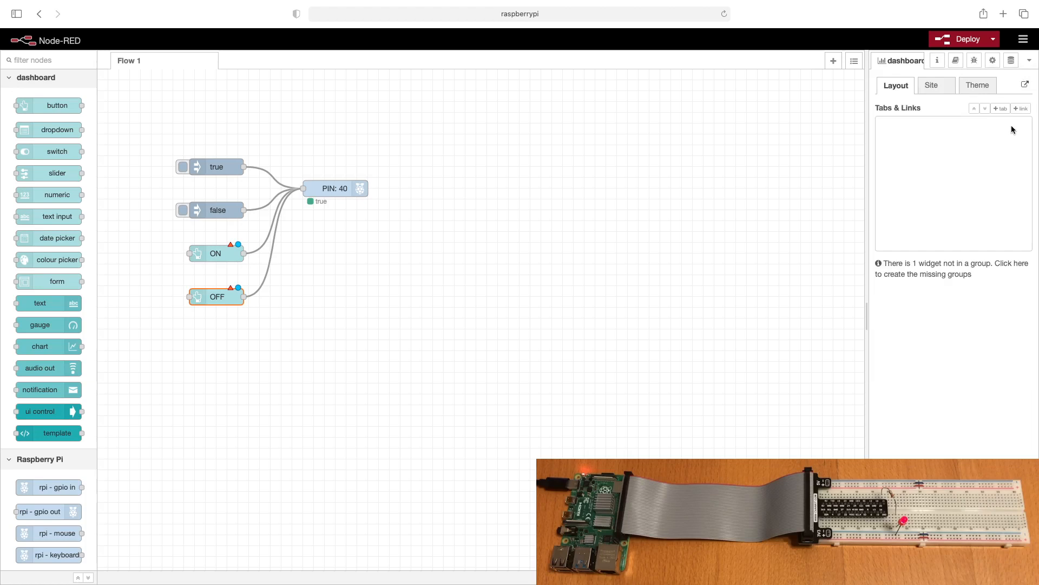
pyautogui.click(999, 108)
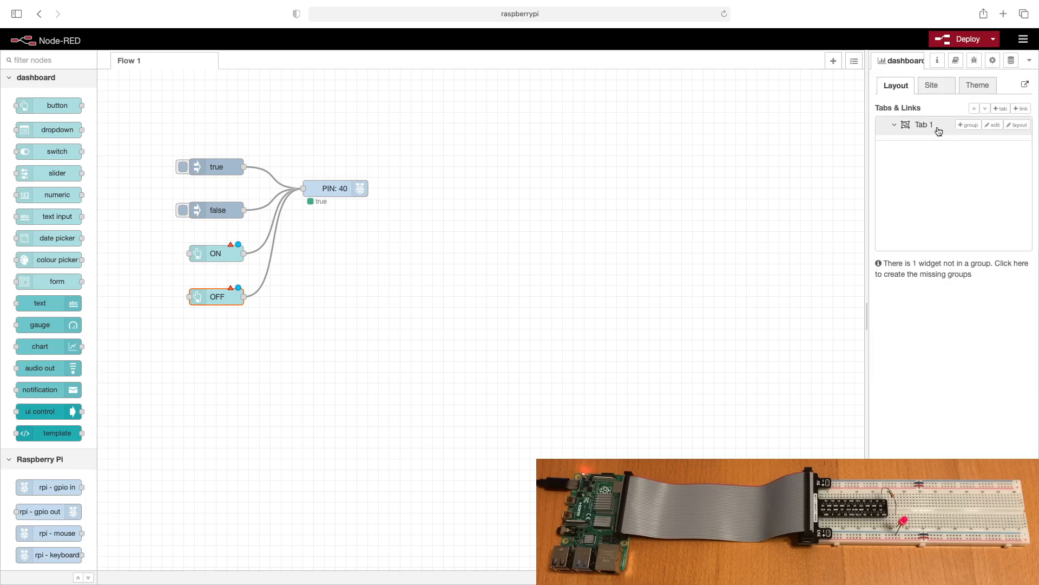
pyautogui.click(967, 125)
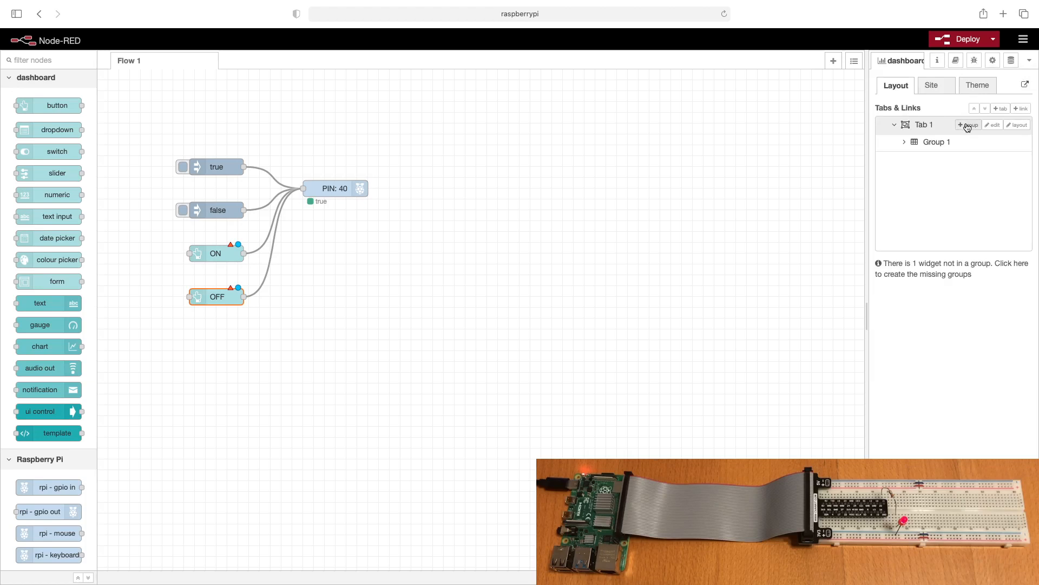
# - Assign the ON and OFF button nodes to Tab 1's Group 1
pyautogui.doubleClick(215, 253)
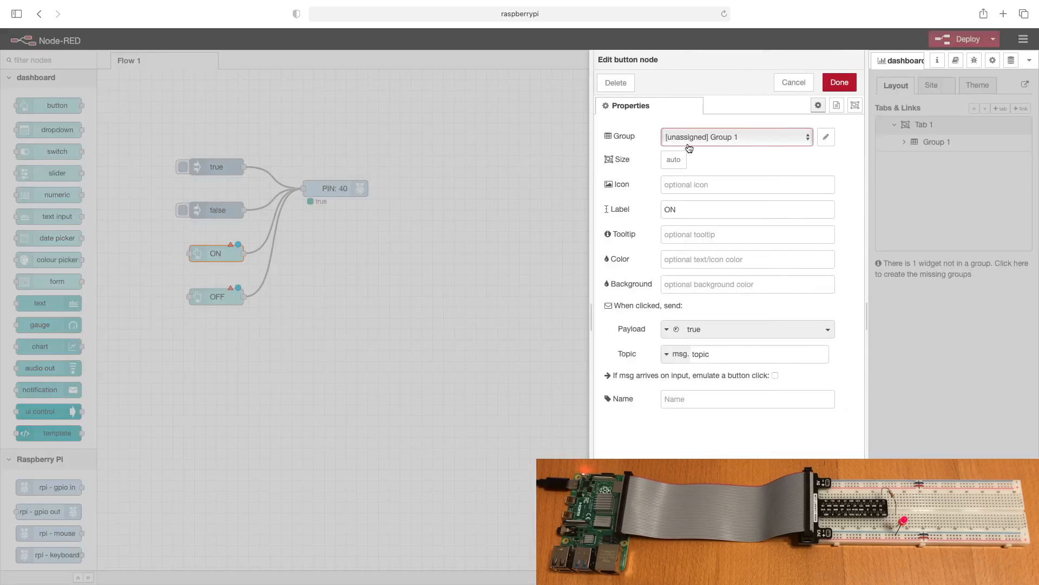
pyautogui.click(735, 136)
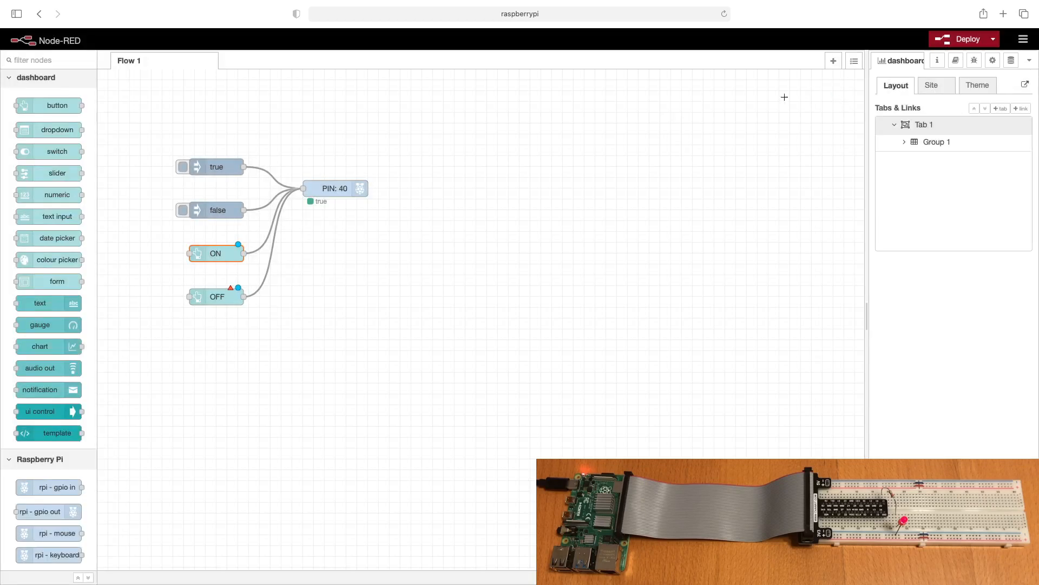
pyautogui.doubleClick(216, 296)
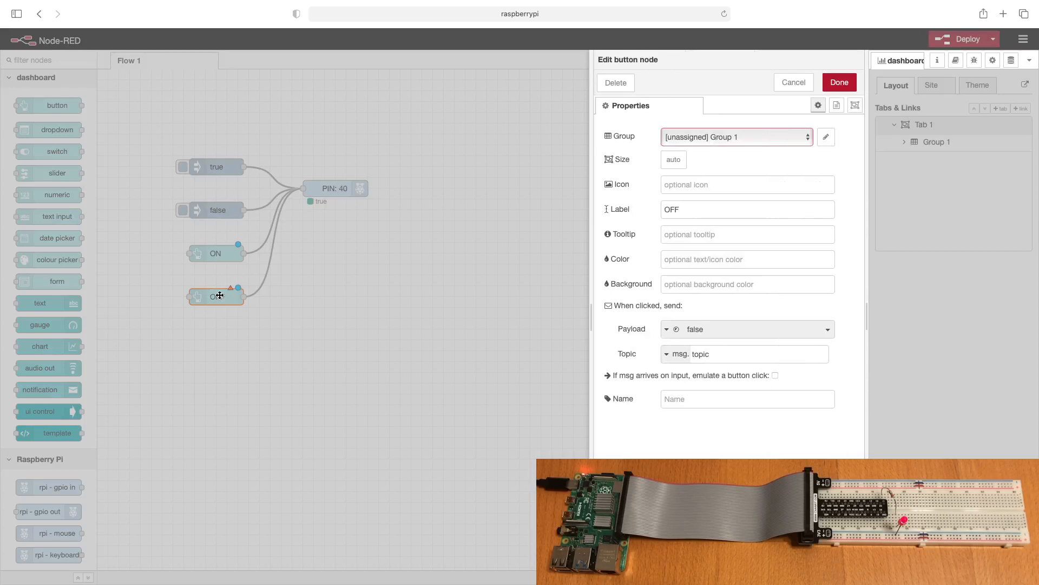
pyautogui.click(735, 136)
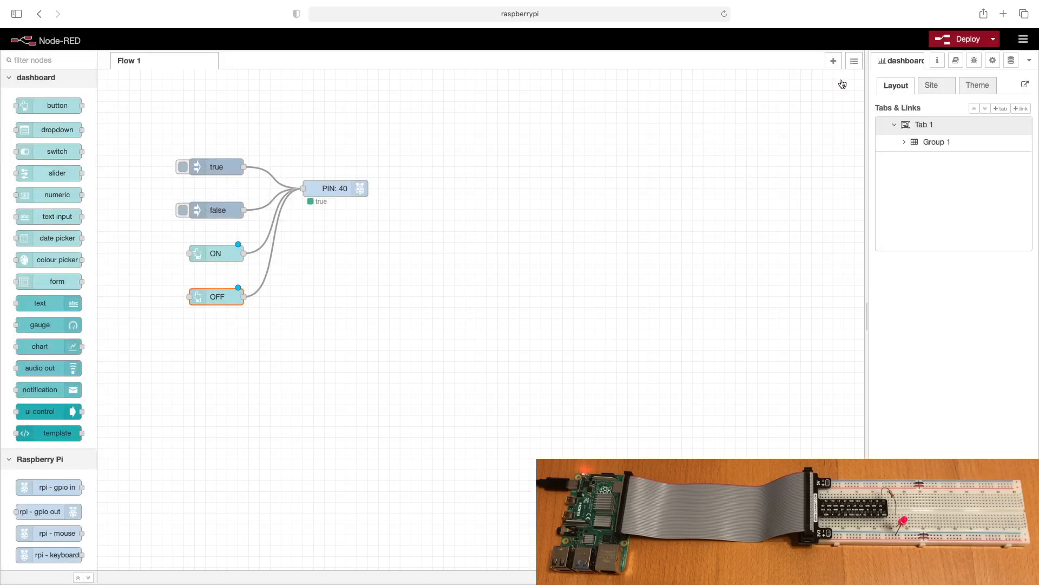
# - Deploy the updated flow and launch the dashboard in a new browser tab
pyautogui.click(963, 38)
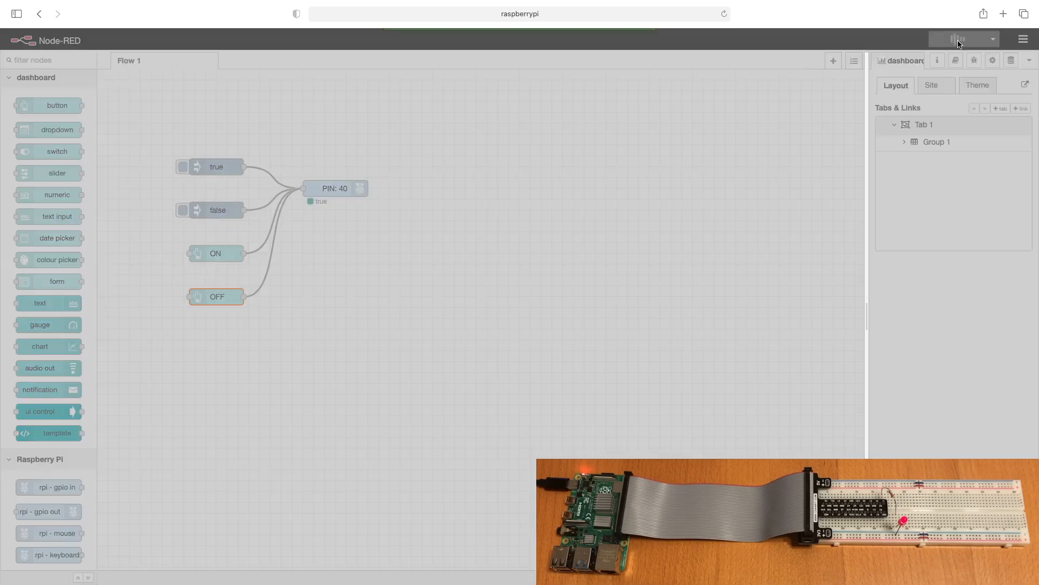
pyautogui.click(963, 39)
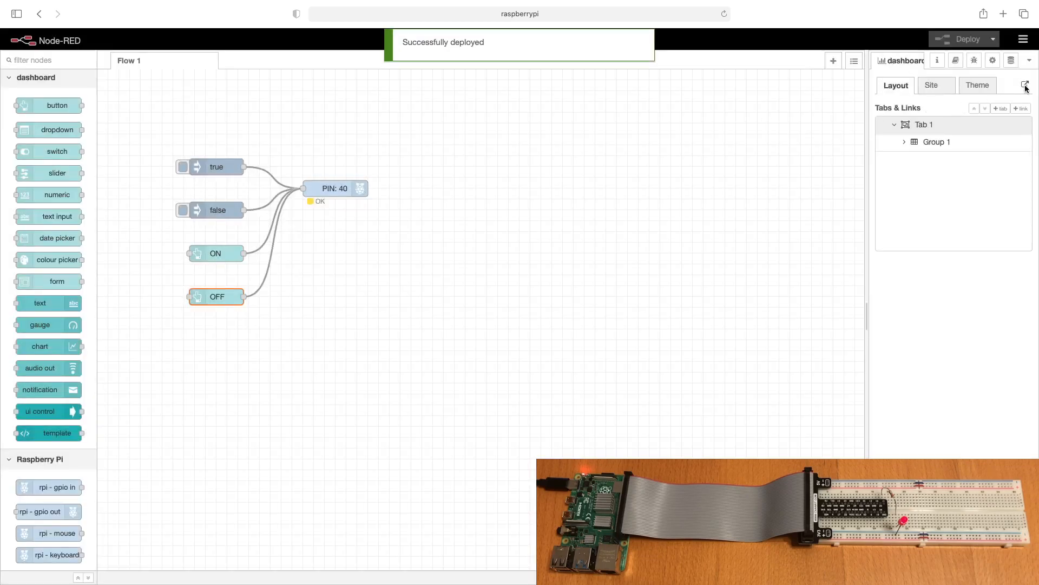
pyautogui.click(1025, 85)
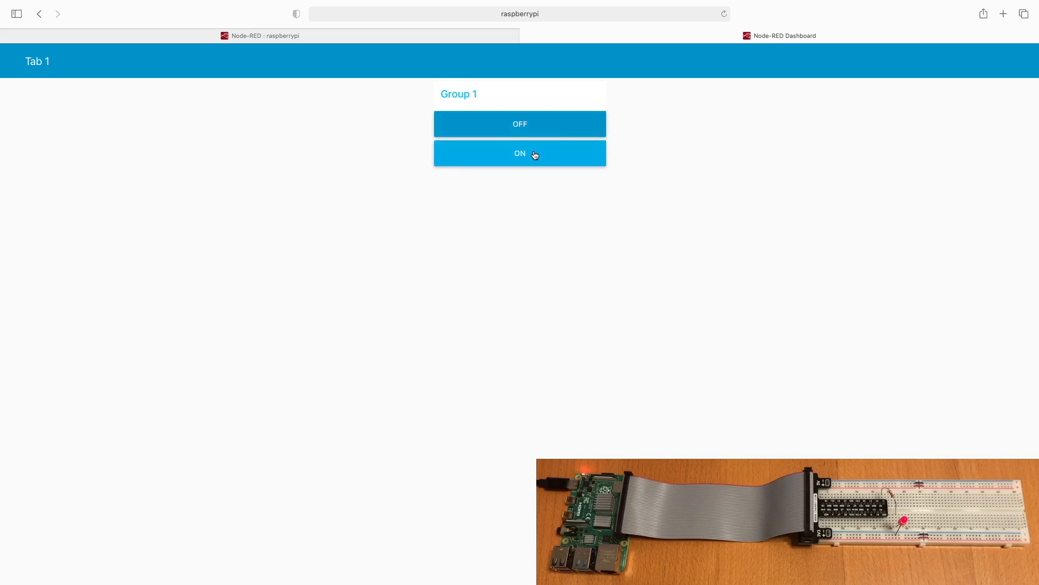
pyautogui.moveTo(437, 57)
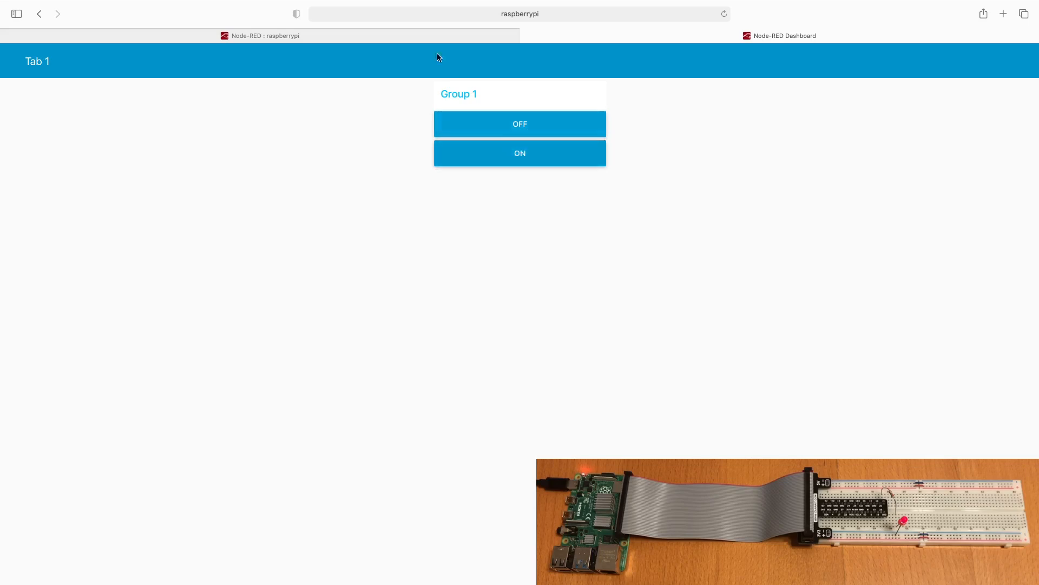
# - Return from the dashboard page to the Node-RED flow editor tab
pyautogui.click(259, 35)
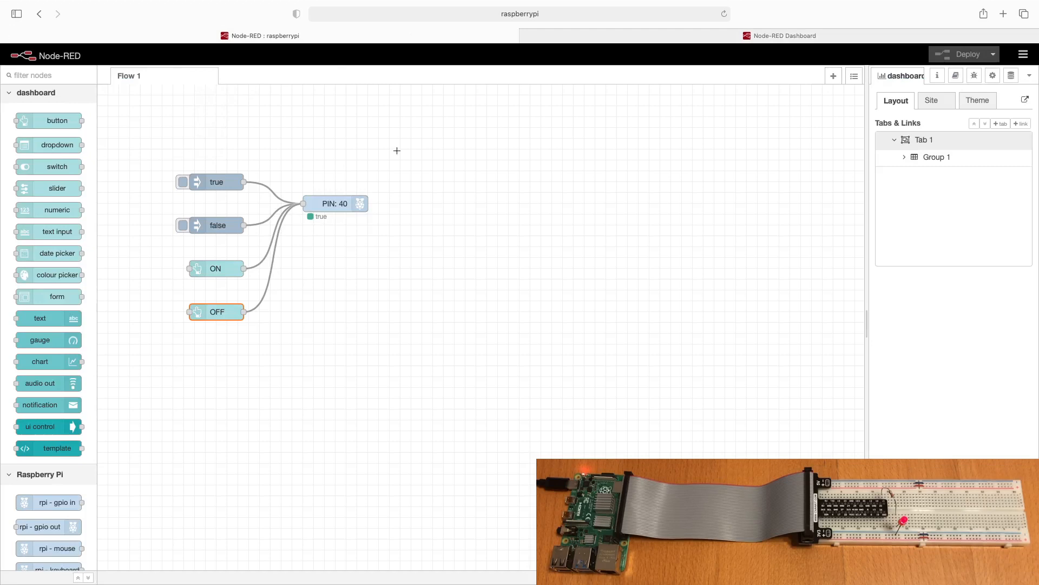
pyautogui.moveTo(280, 395)
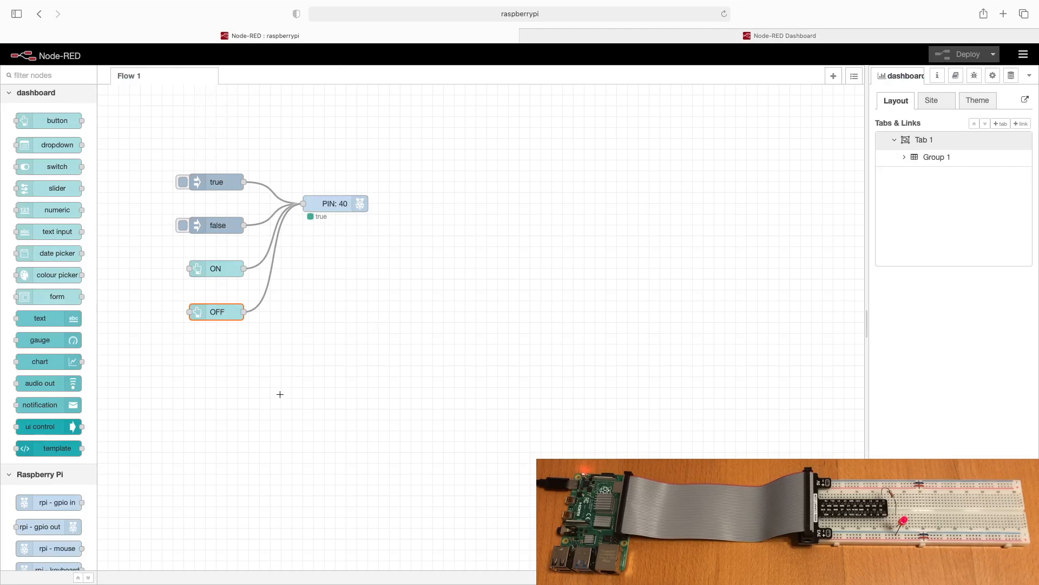
pyautogui.moveTo(172, 354)
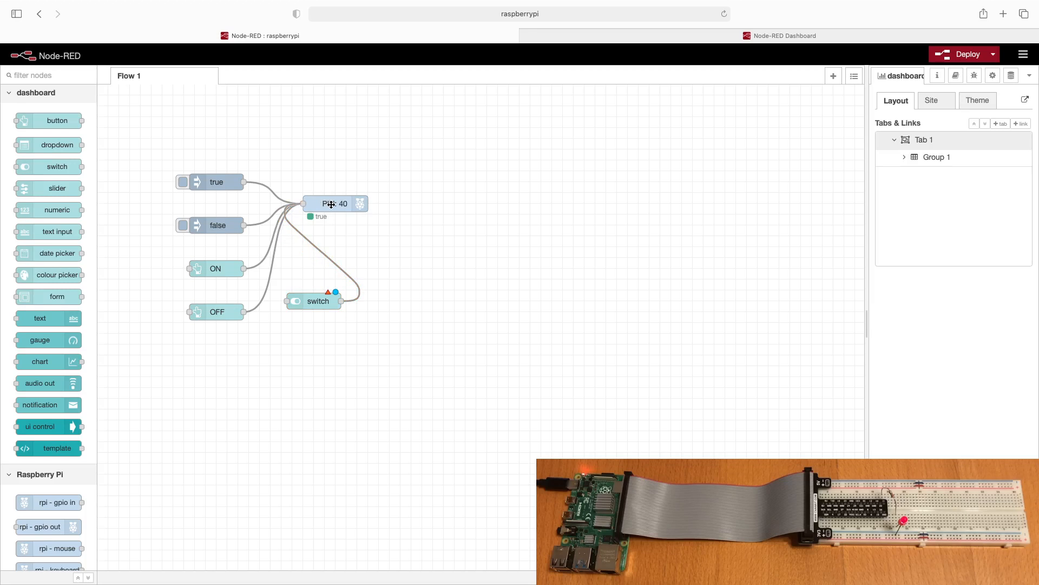
pyautogui.moveTo(358, 250)
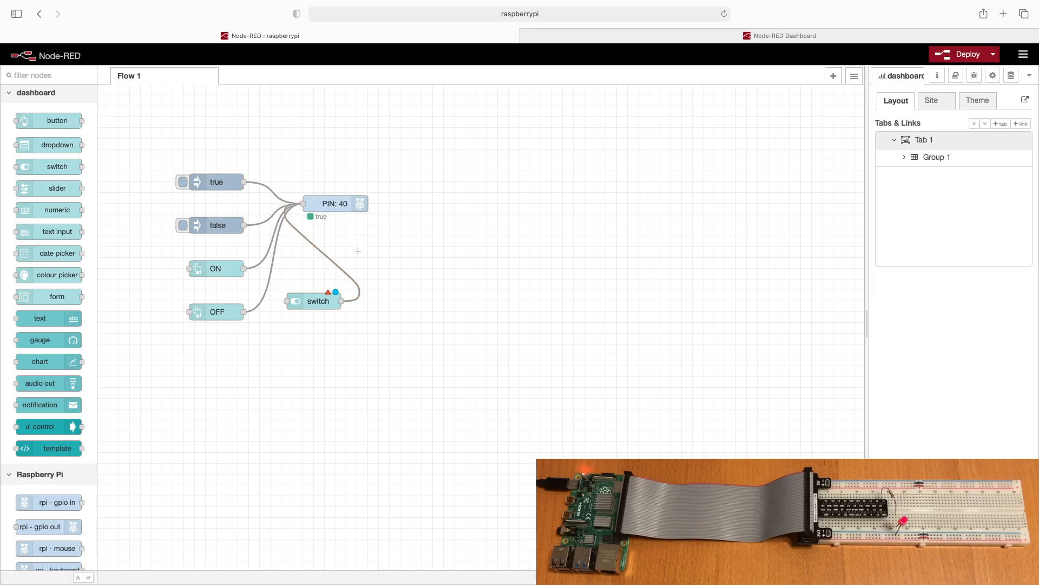
# - Assign the switch node to [Tab 1] Group 1 and redeploy the flow
pyautogui.doubleClick(318, 301)
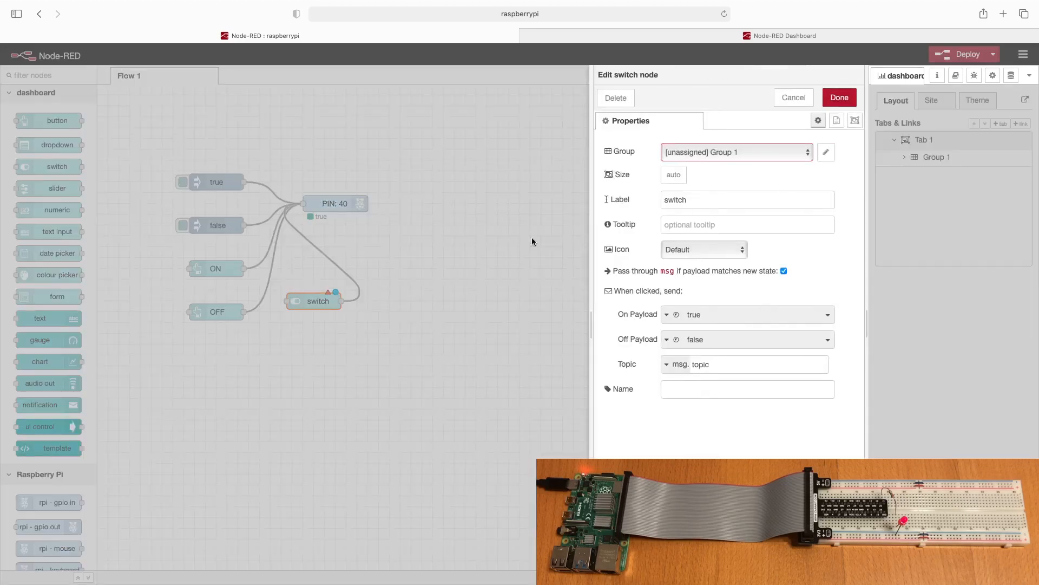
pyautogui.click(735, 151)
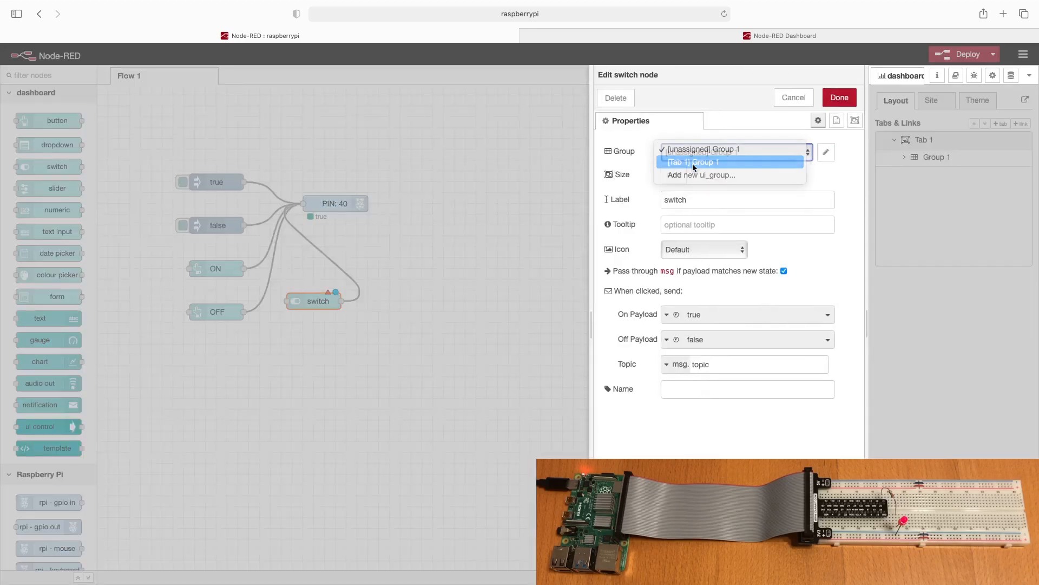
pyautogui.click(694, 162)
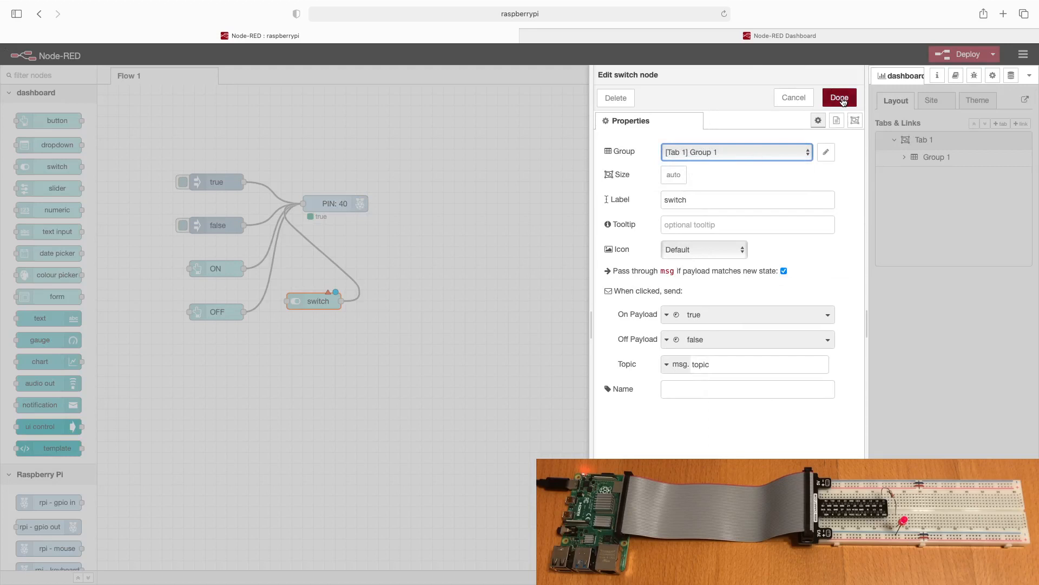
pyautogui.click(839, 97)
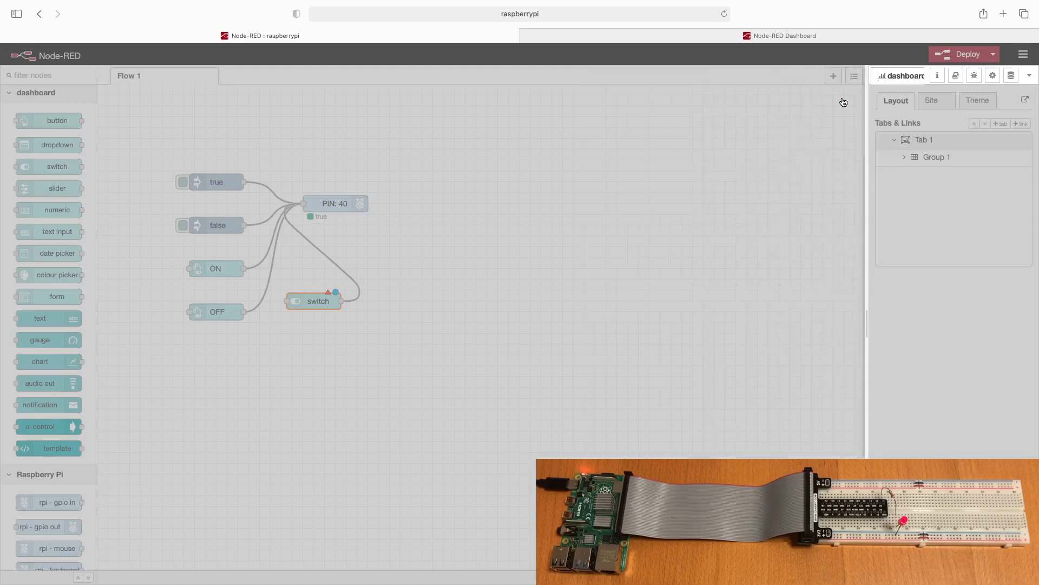
pyautogui.click(967, 54)
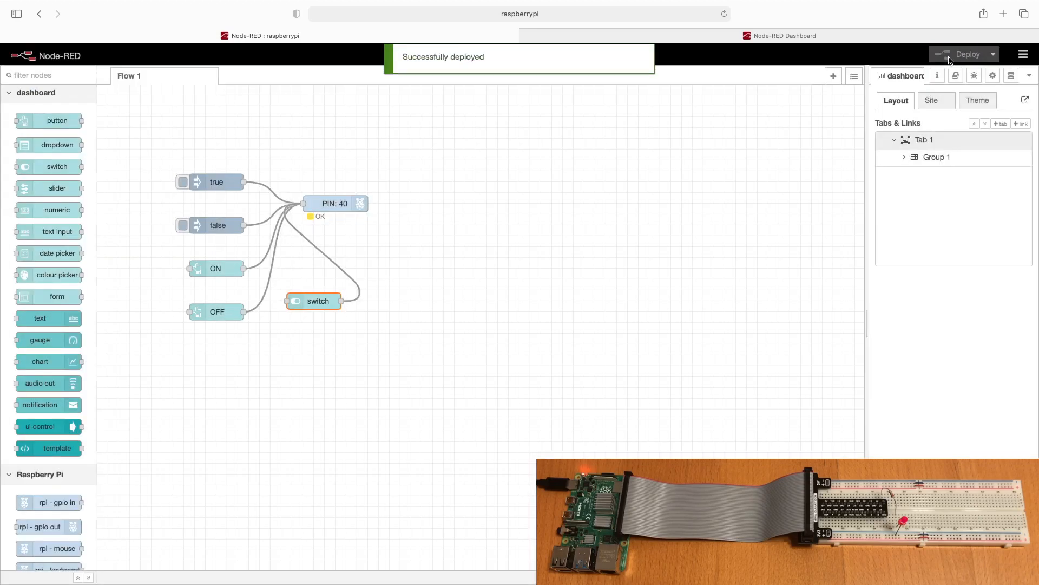
pyautogui.moveTo(781, 36)
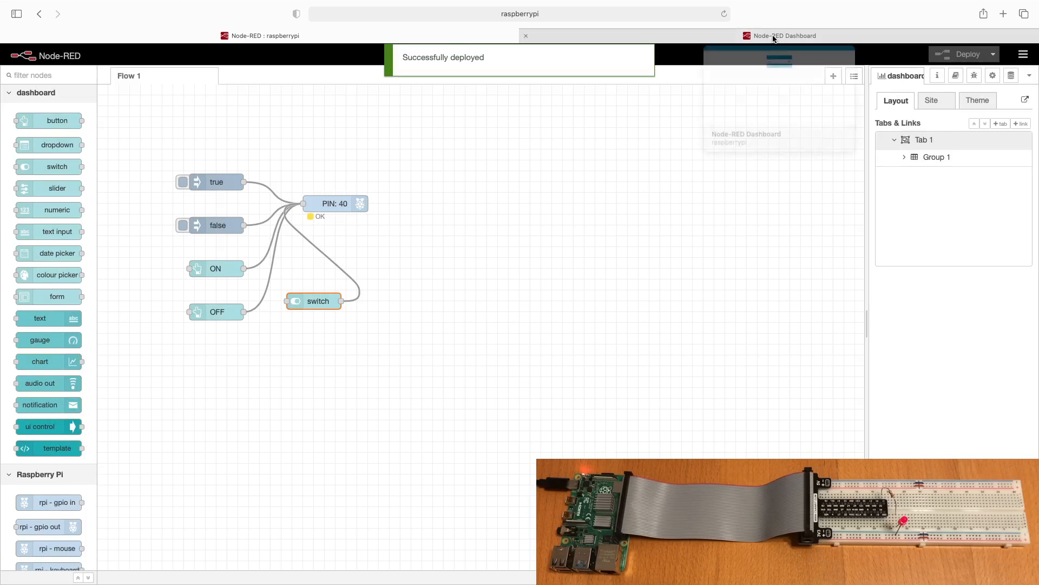
# - Switch to the dashboard page and toggle the switch widget to turn the LED on
pyautogui.click(780, 36)
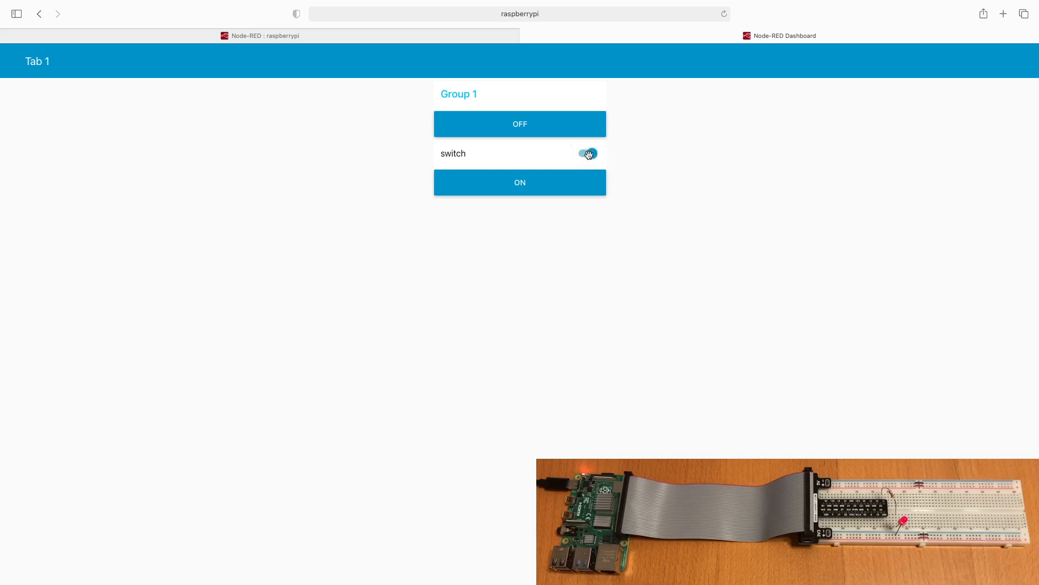
pyautogui.click(259, 35)
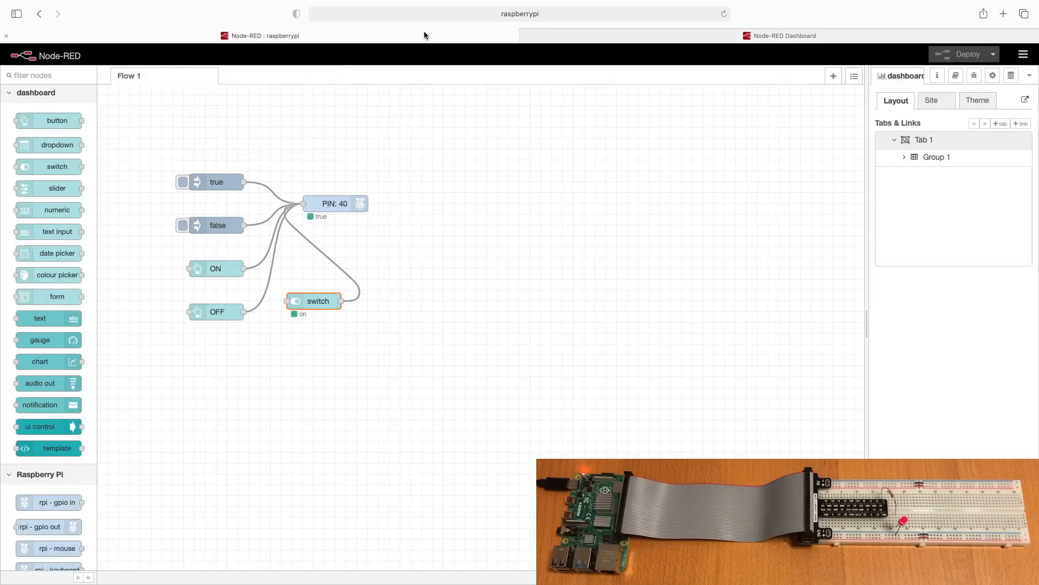
pyautogui.moveTo(405, 240)
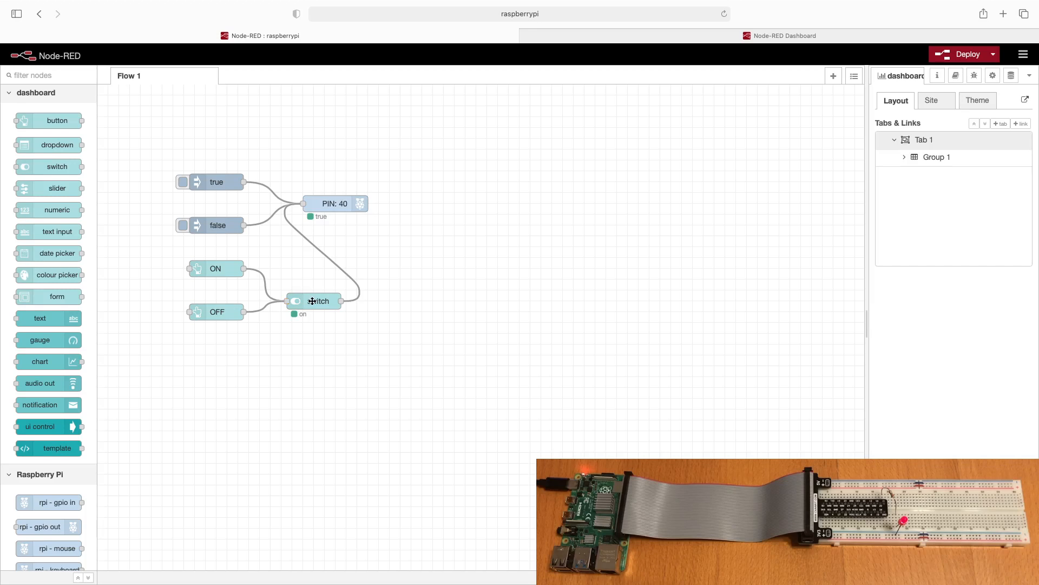
pyautogui.moveTo(328, 206)
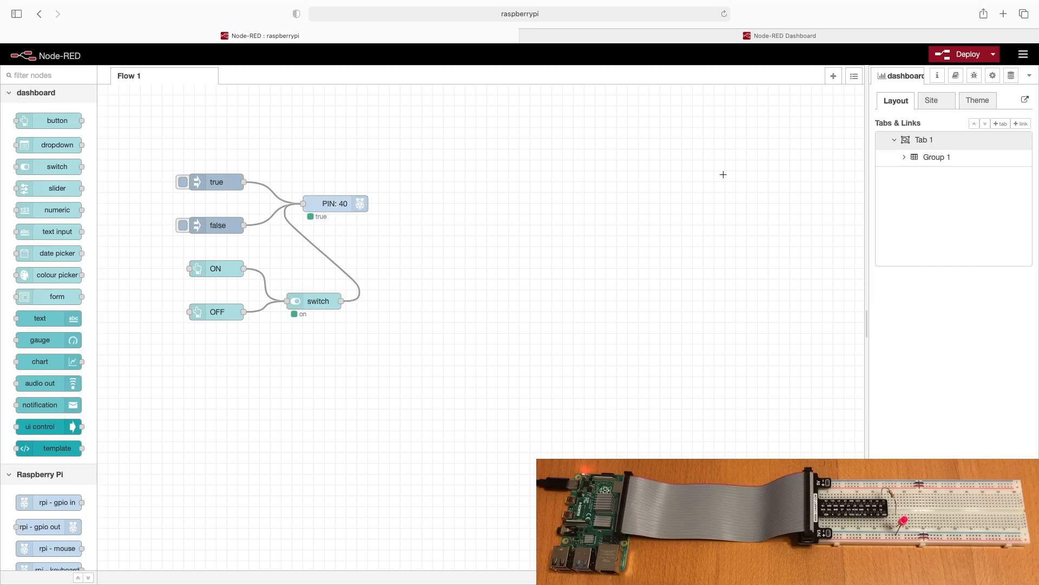
# - Deploy the flow with buttons rewired into the switch and reopen the dashboard page
pyautogui.click(963, 54)
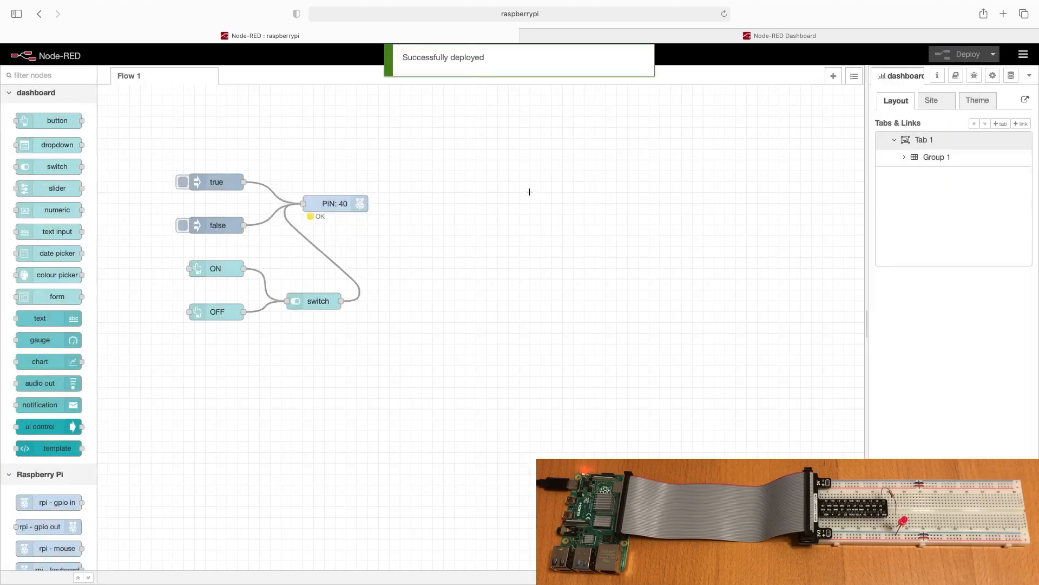
pyautogui.click(779, 35)
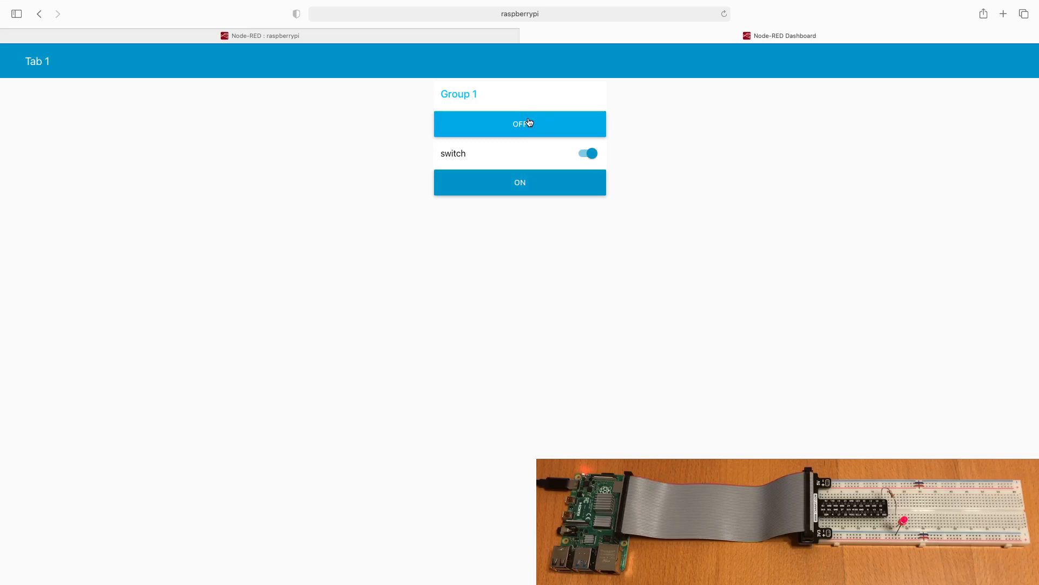
# - Toggle OFF, ON and the switch repeatedly, confirming the LED follows, and return to the editor
pyautogui.click(586, 153)
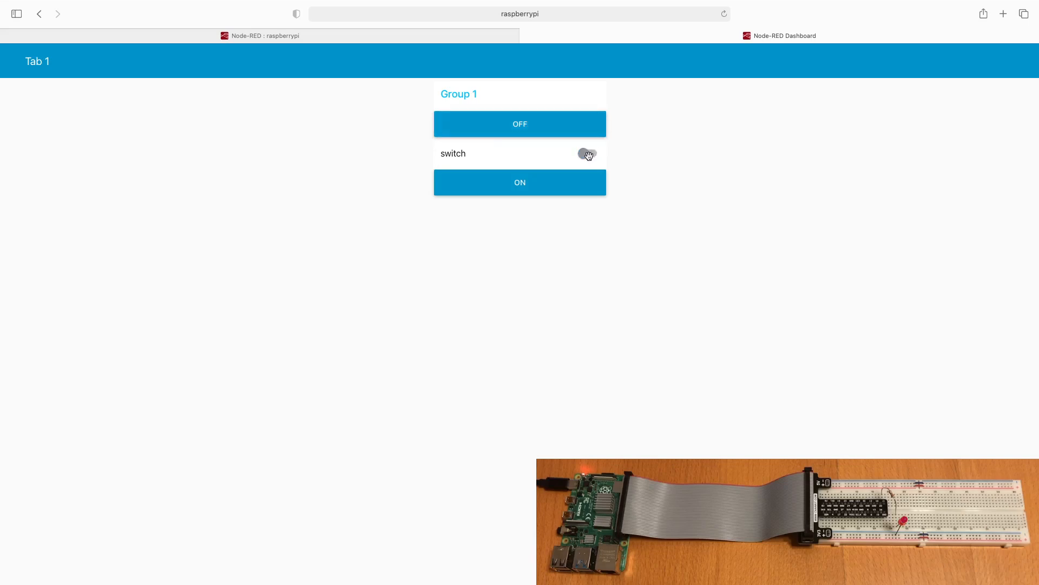
pyautogui.click(585, 153)
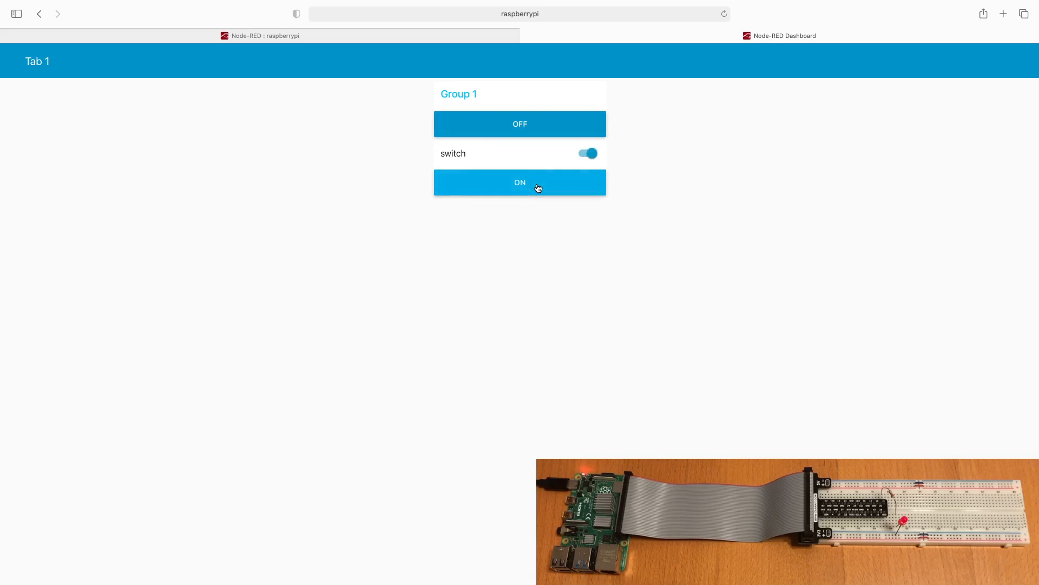
pyautogui.moveTo(520, 124)
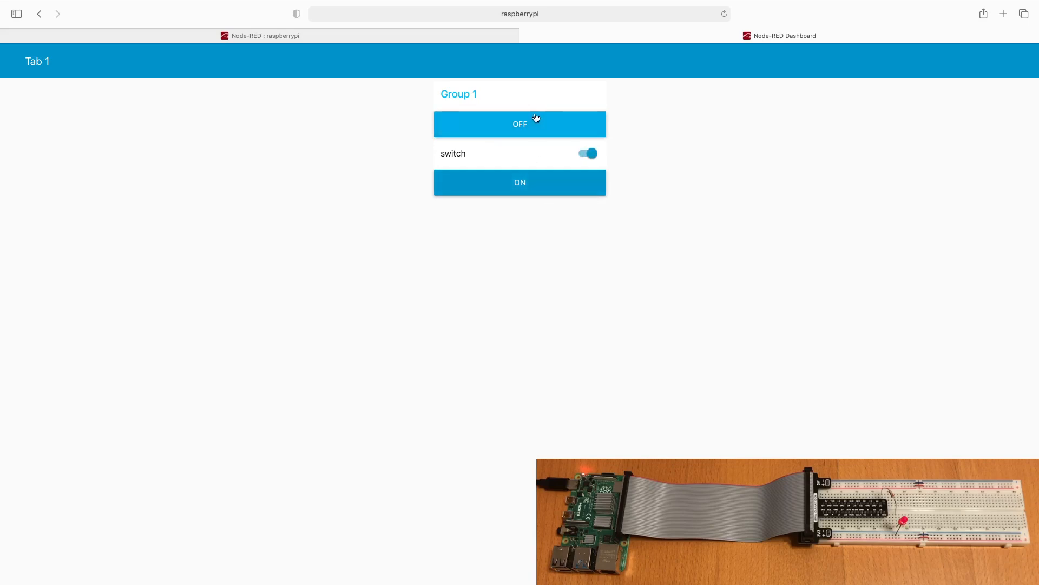
pyautogui.click(585, 153)
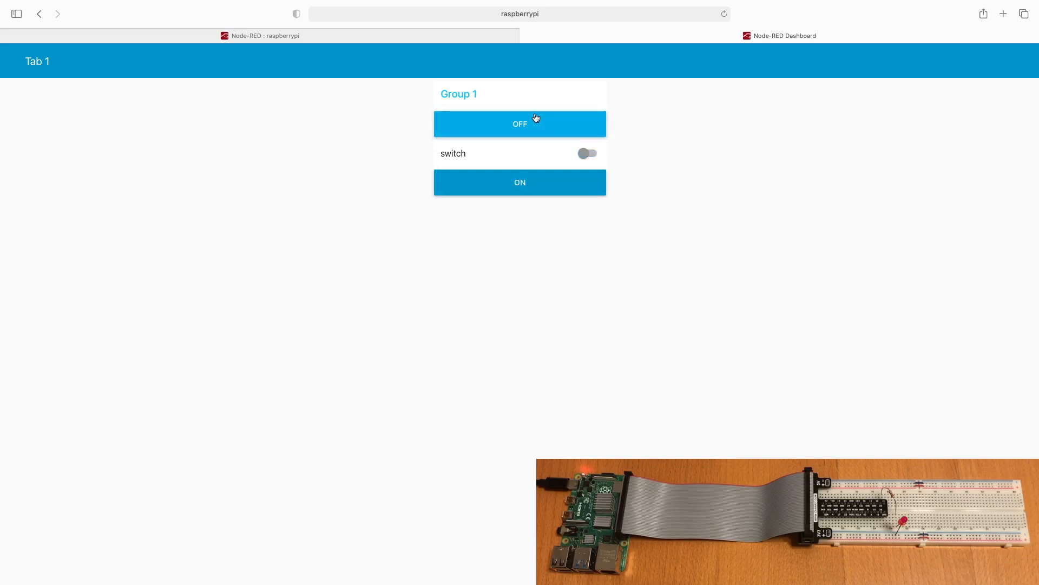
pyautogui.moveTo(520, 182)
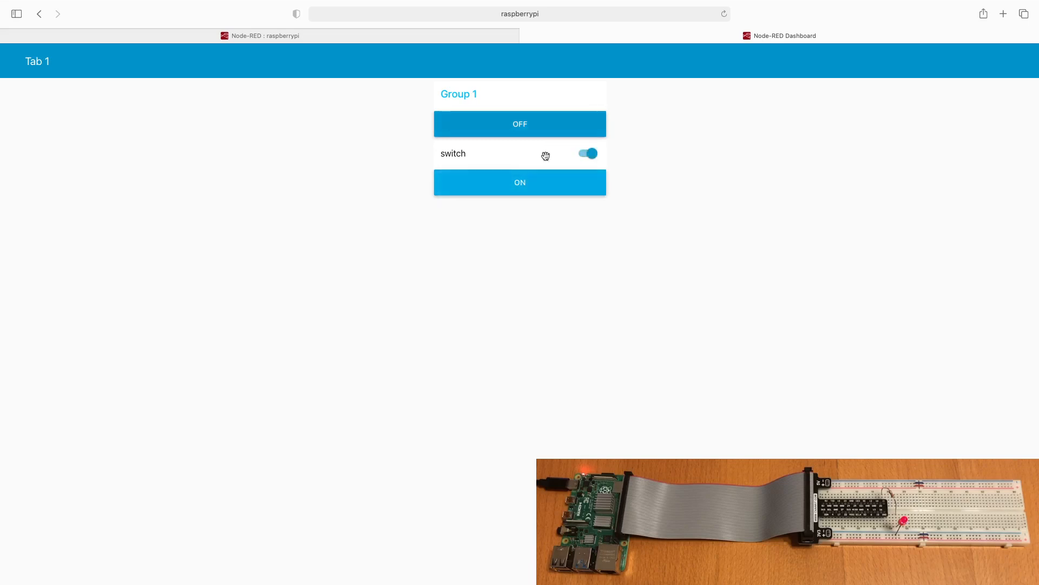
pyautogui.click(585, 154)
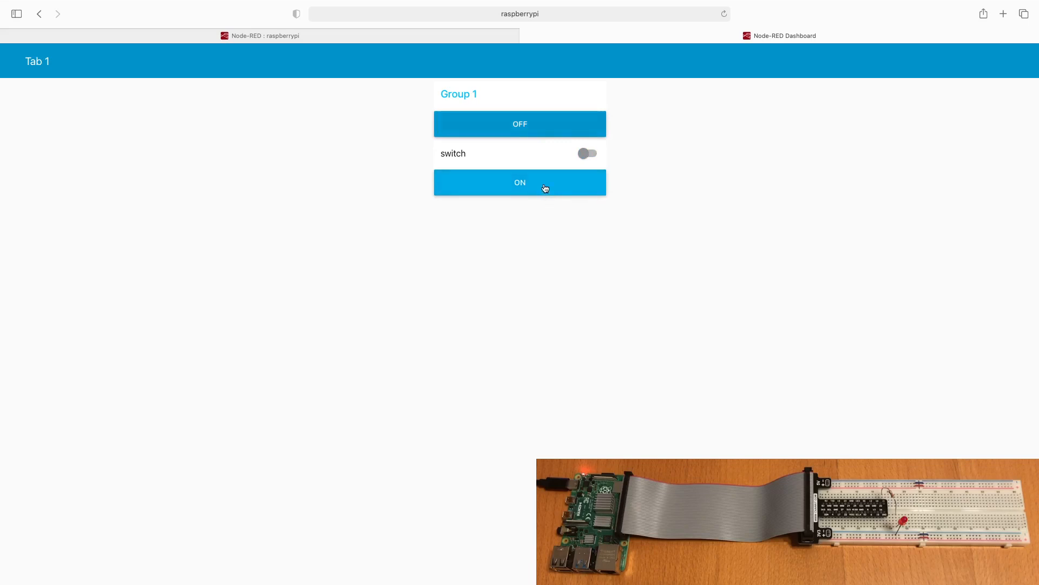
pyautogui.click(586, 153)
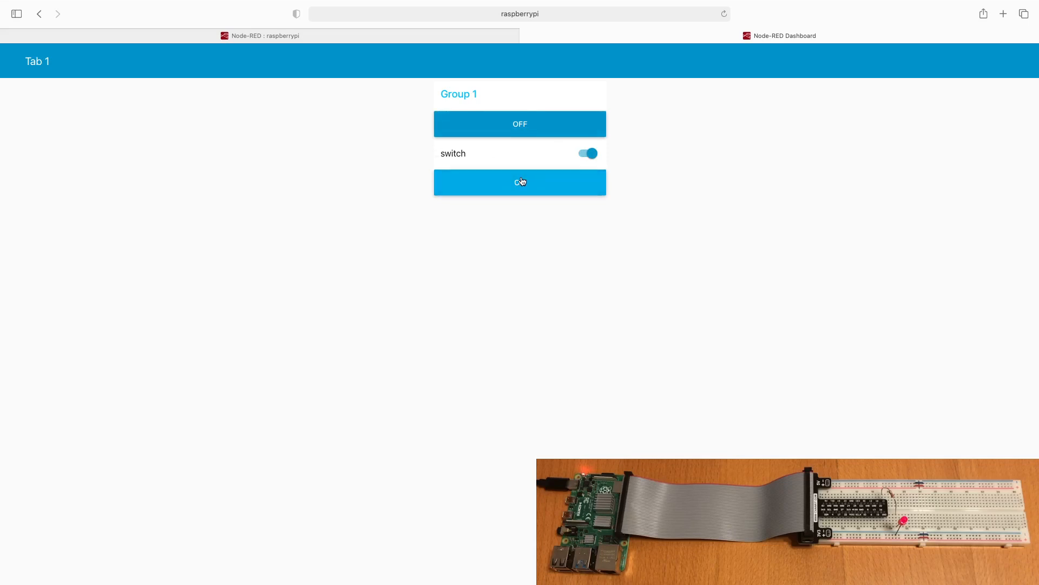
pyautogui.click(519, 182)
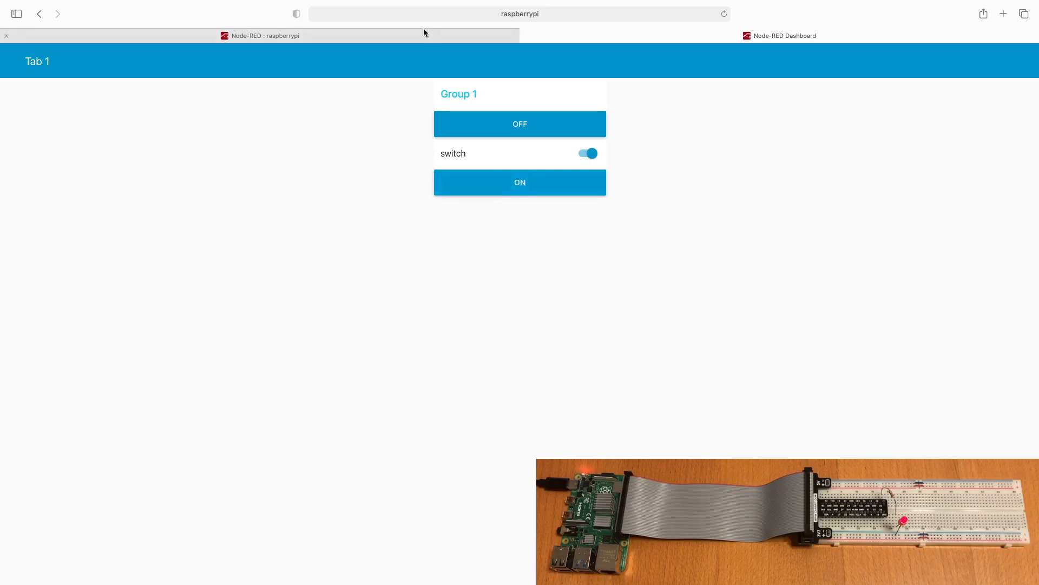
pyautogui.click(260, 35)
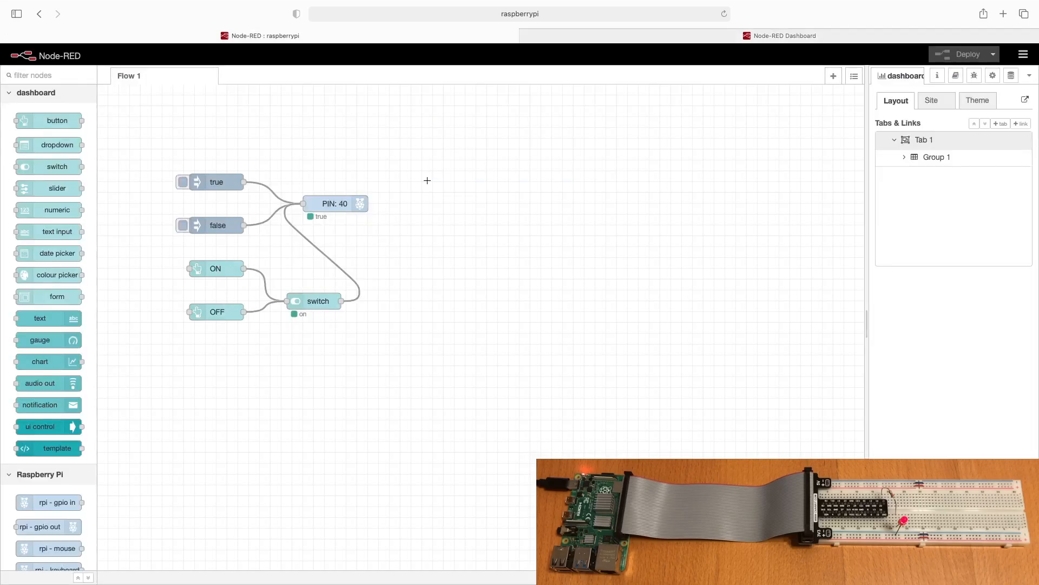
pyautogui.moveTo(940, 140)
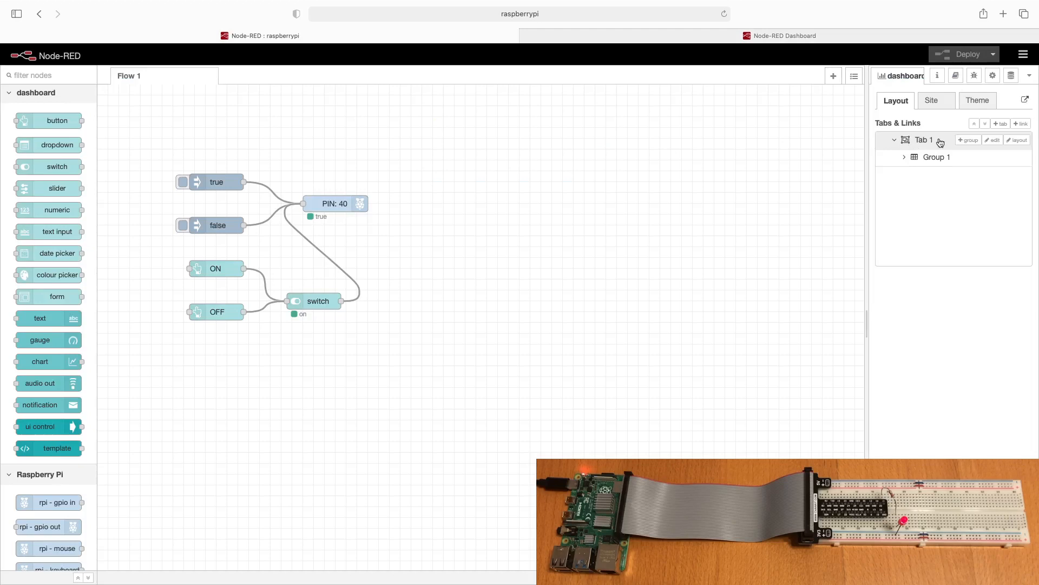
# - Launch the layout editor for dashboard Tab 1 from the sidebar
pyautogui.click(1017, 139)
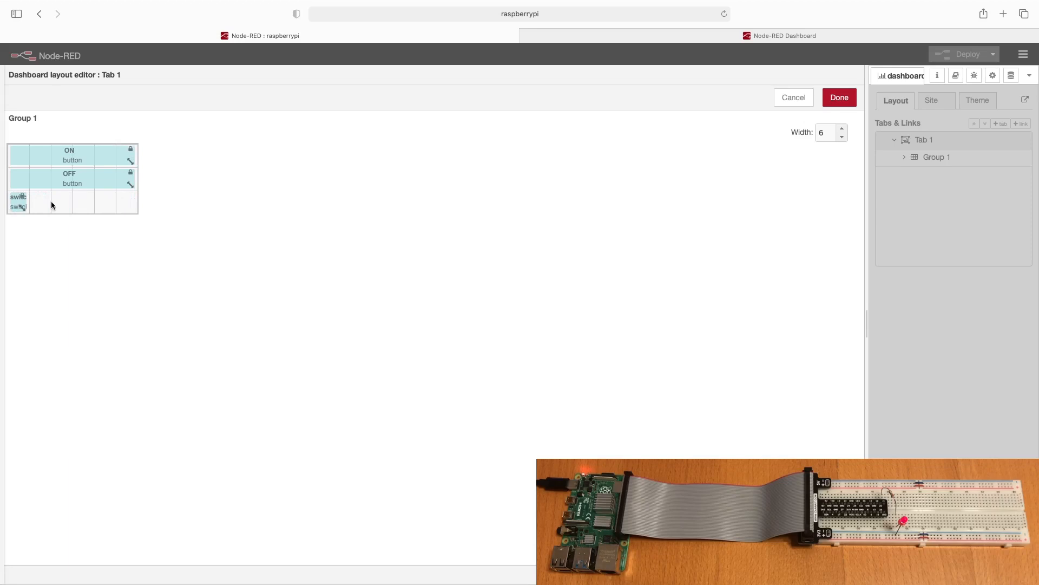
# - Shrink ON and OFF to single cells, line them up with the switch, and narrow Group 1 to width 3
pyautogui.moveTo(69, 177); pyautogui.dragTo(18, 178)
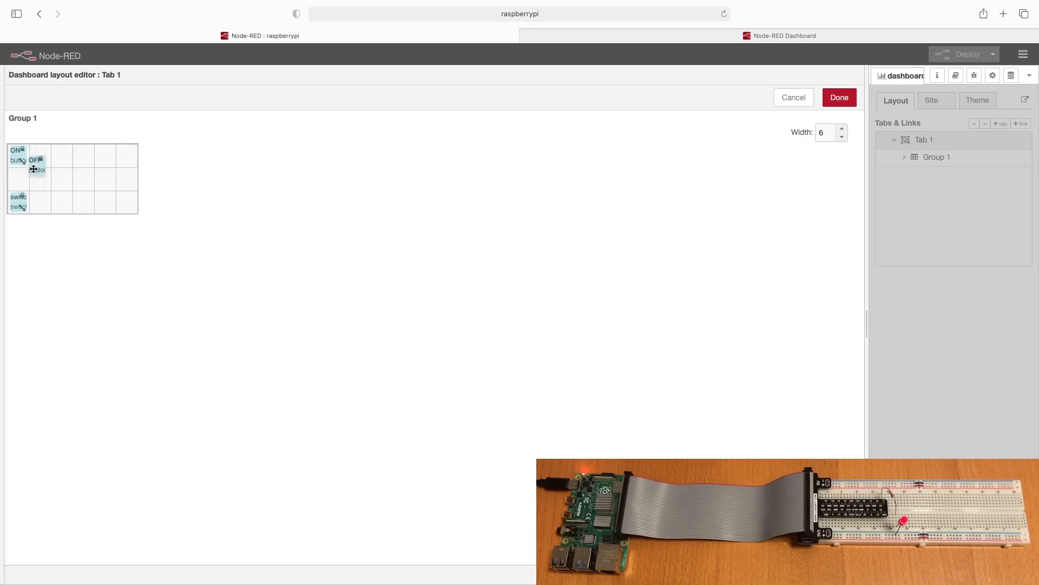
pyautogui.moveTo(18, 201); pyautogui.dragTo(57, 159)
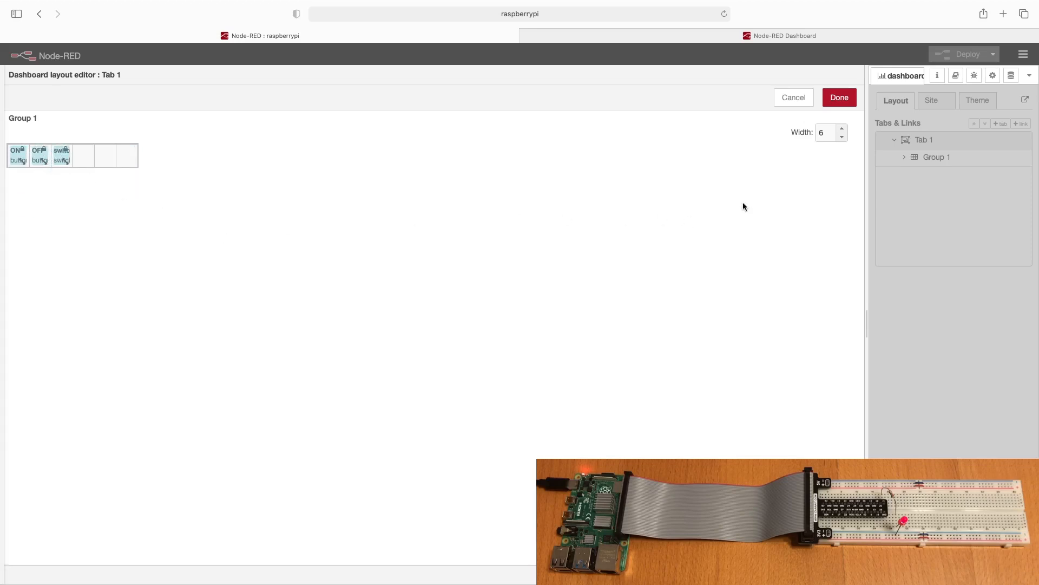
pyautogui.click(841, 136)
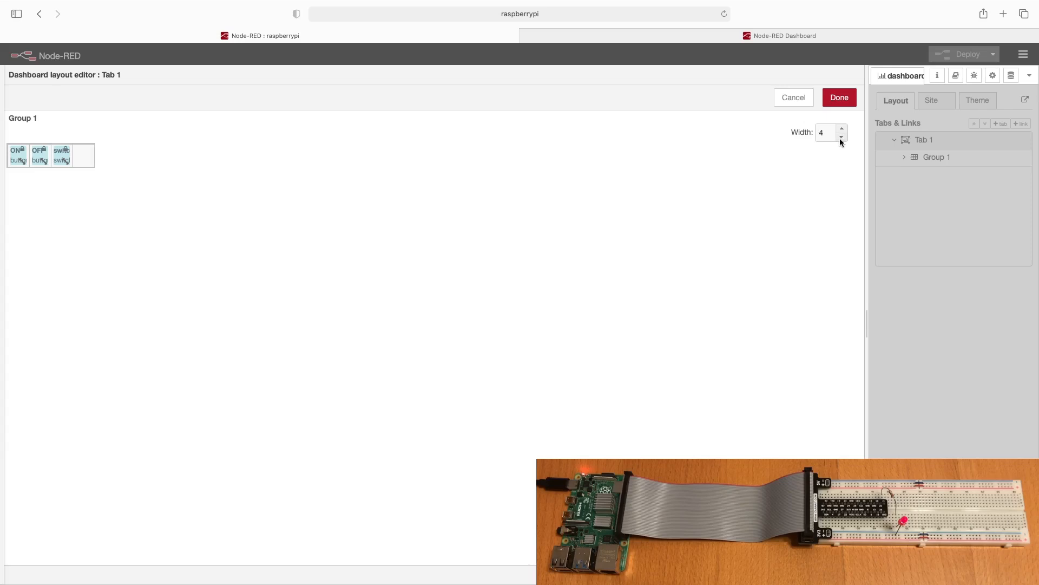
pyautogui.click(842, 136)
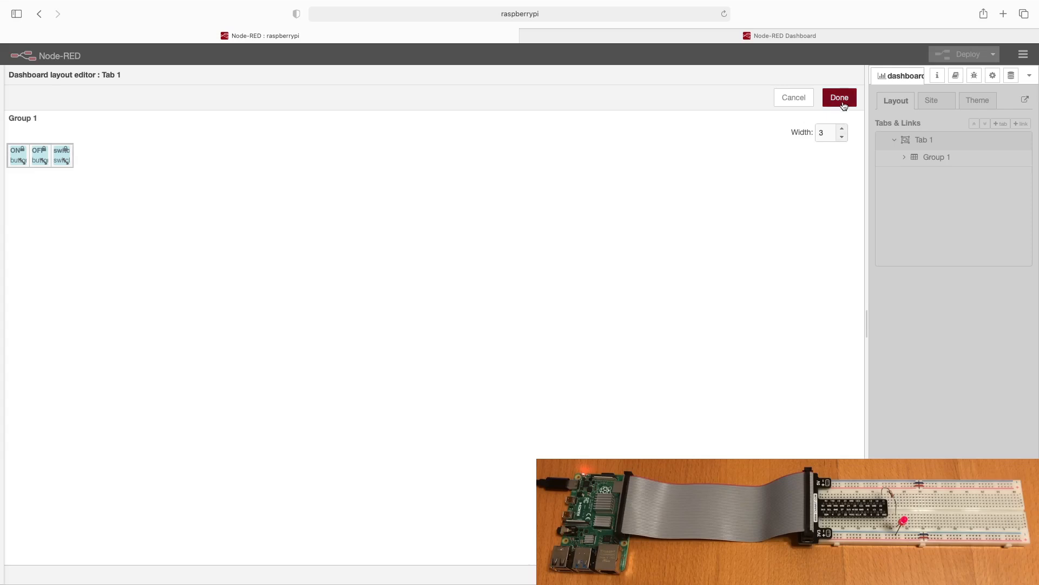
# - Apply the layout, deploy the flow and switch to the dashboard page
pyautogui.click(839, 98)
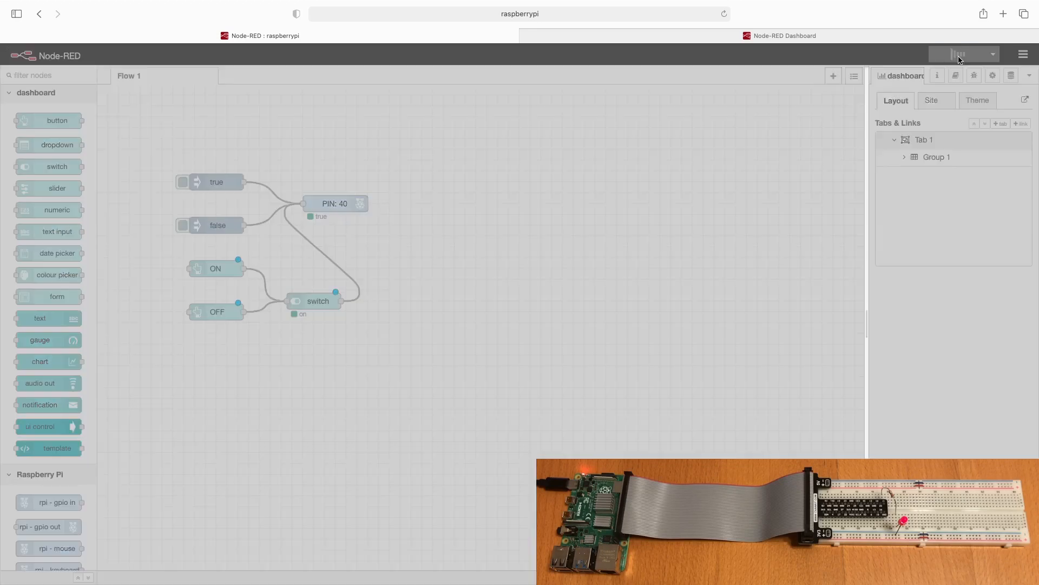
pyautogui.click(967, 54)
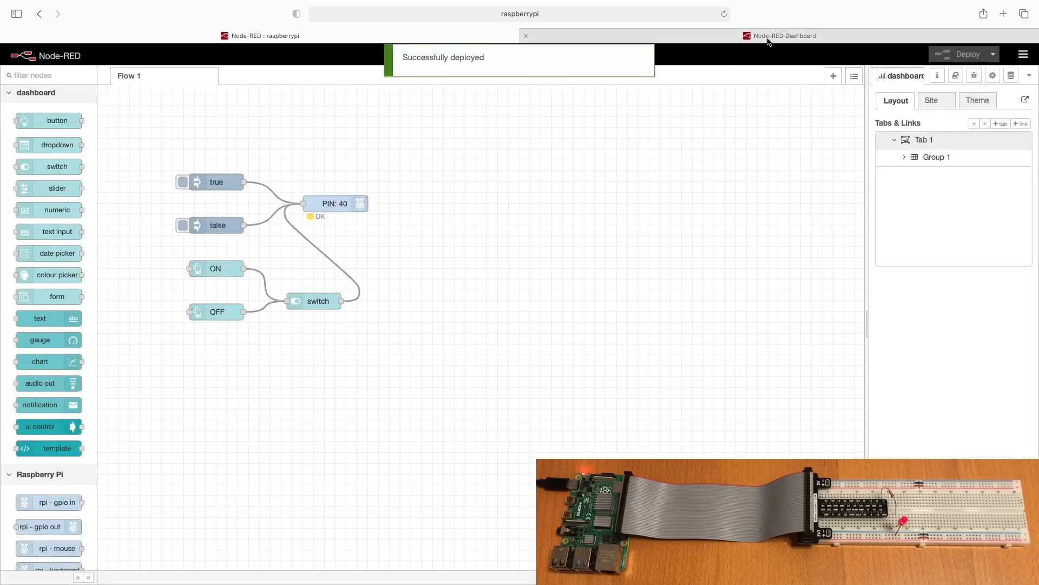
pyautogui.click(785, 35)
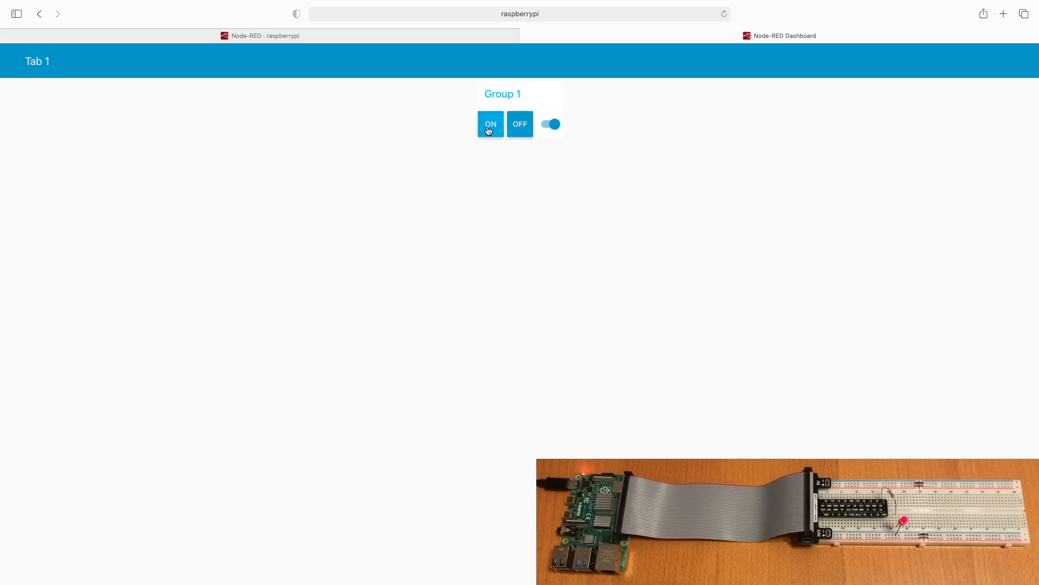
# - Turn the LED on and then off from the compact one-row Group 1
pyautogui.click(550, 124)
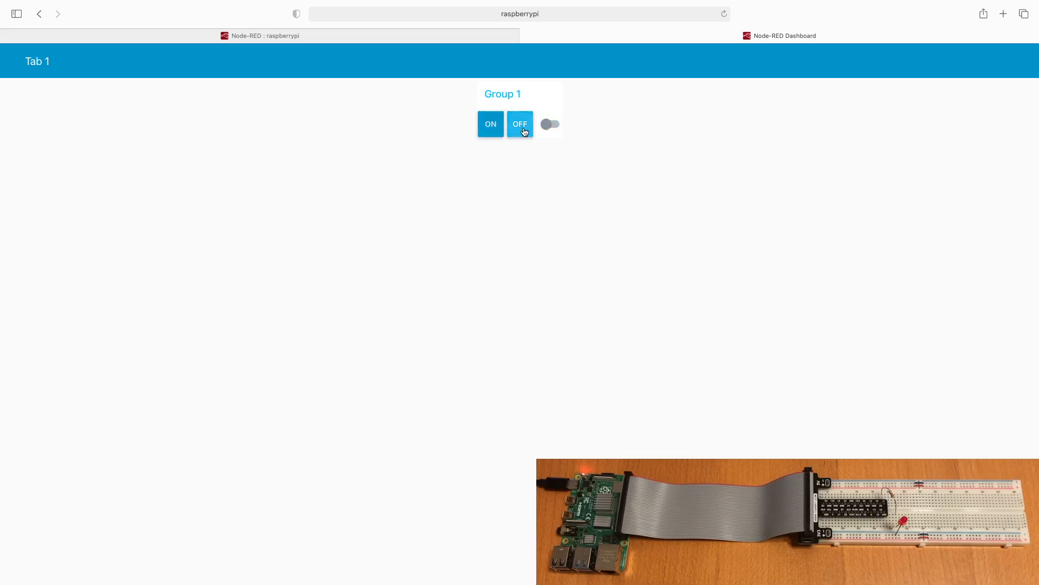
pyautogui.click(550, 124)
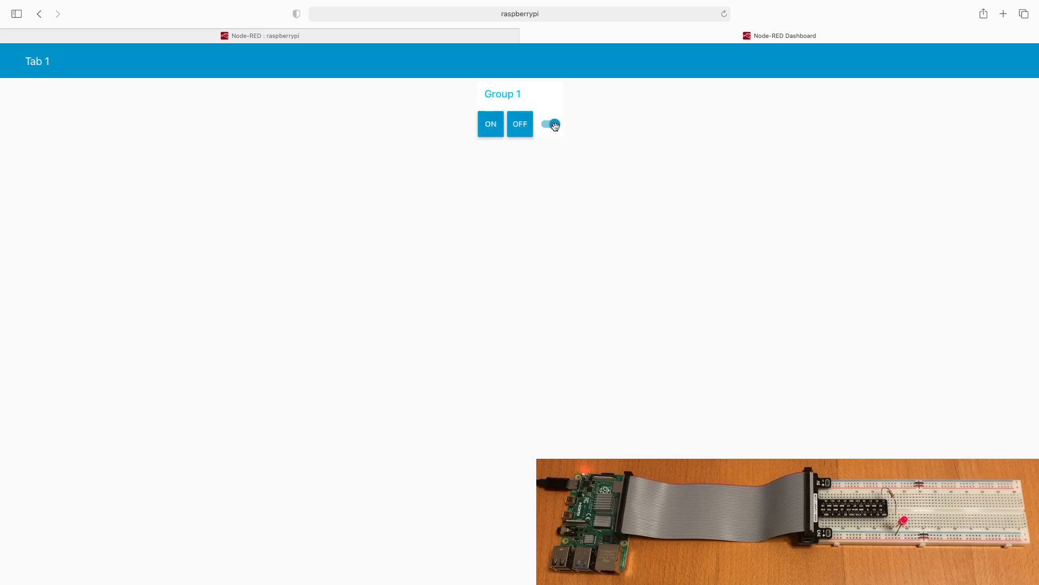